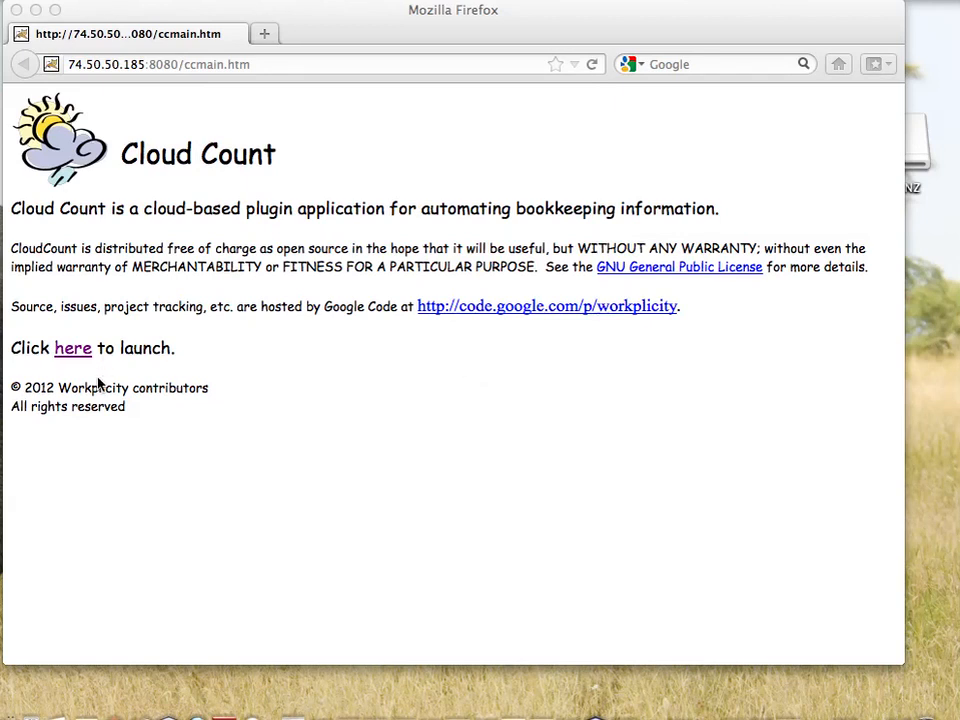
pyautogui.moveTo(72, 348)
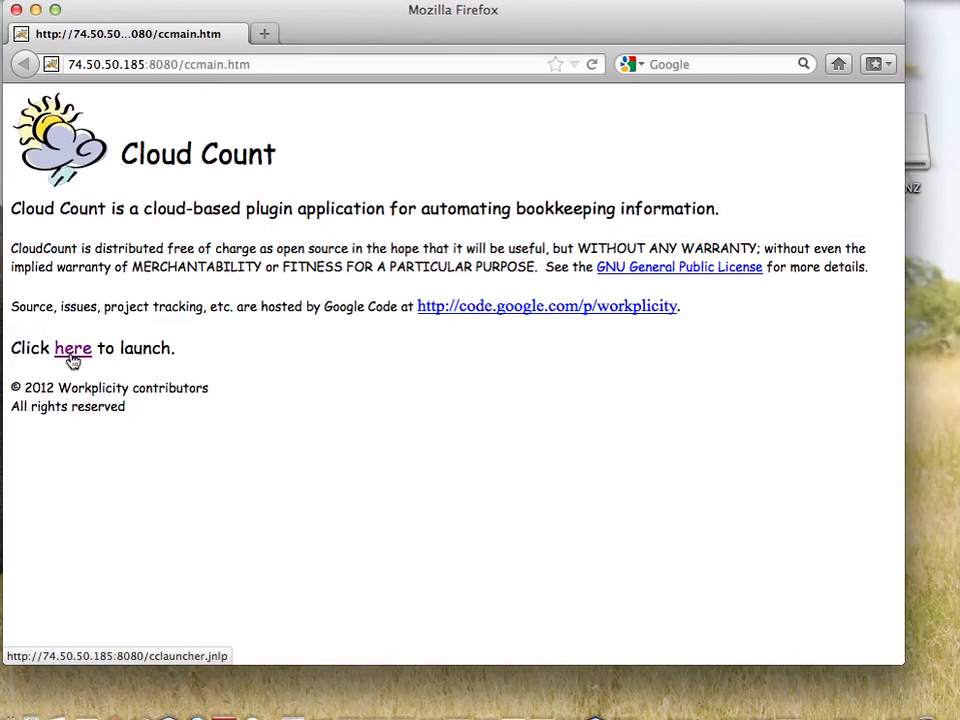
# - Launch the Cloud Count client from the web page and allow it access to the computer
pyautogui.click(72, 348)
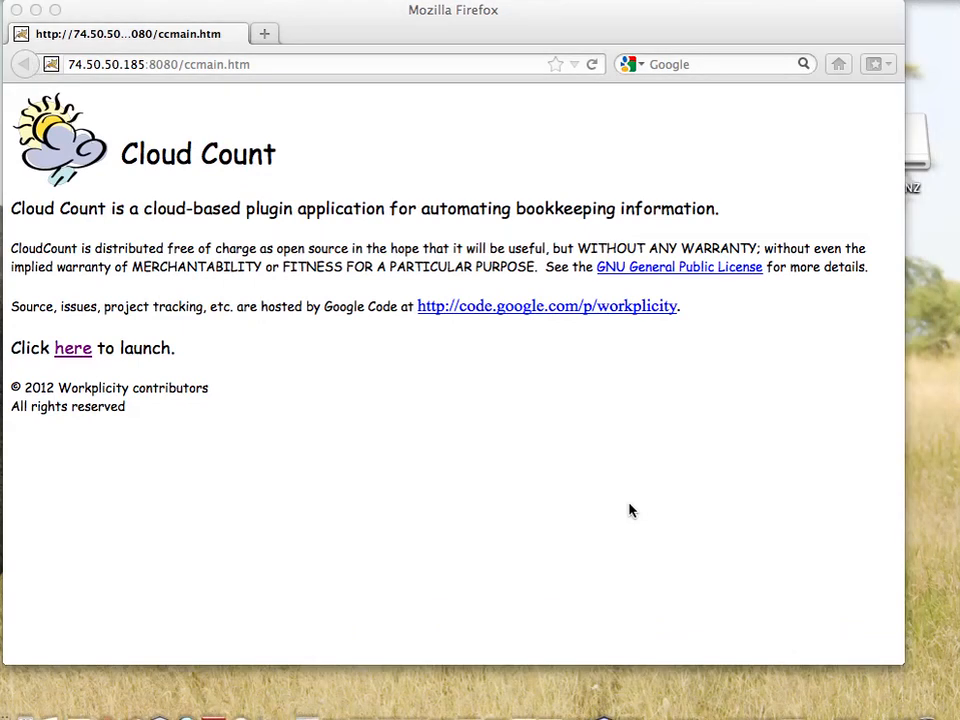
pyautogui.click(72, 348)
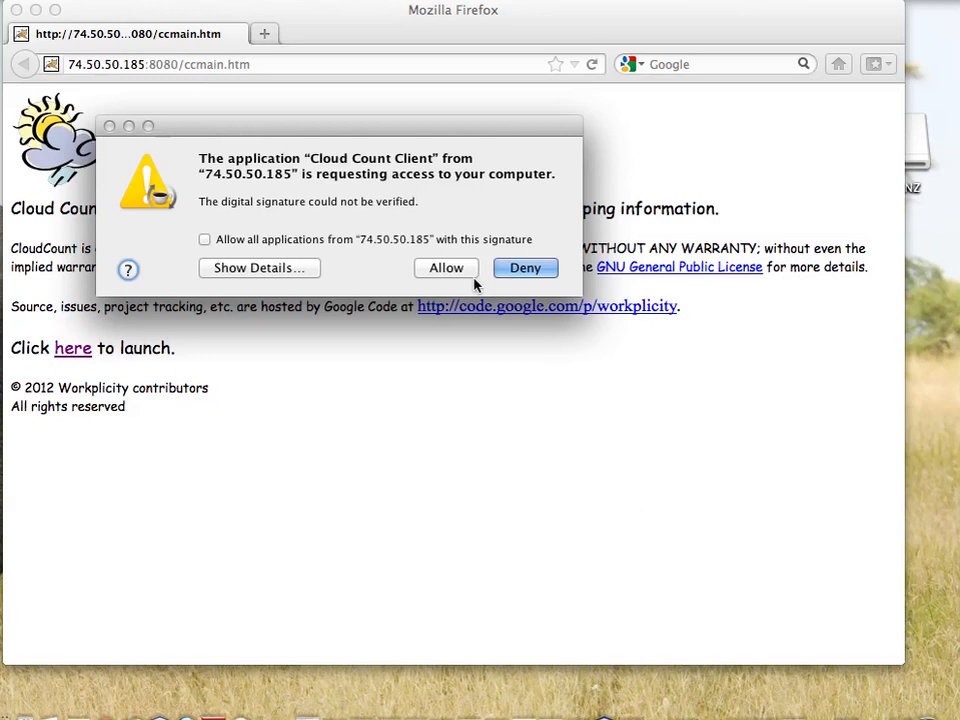
pyautogui.click(446, 268)
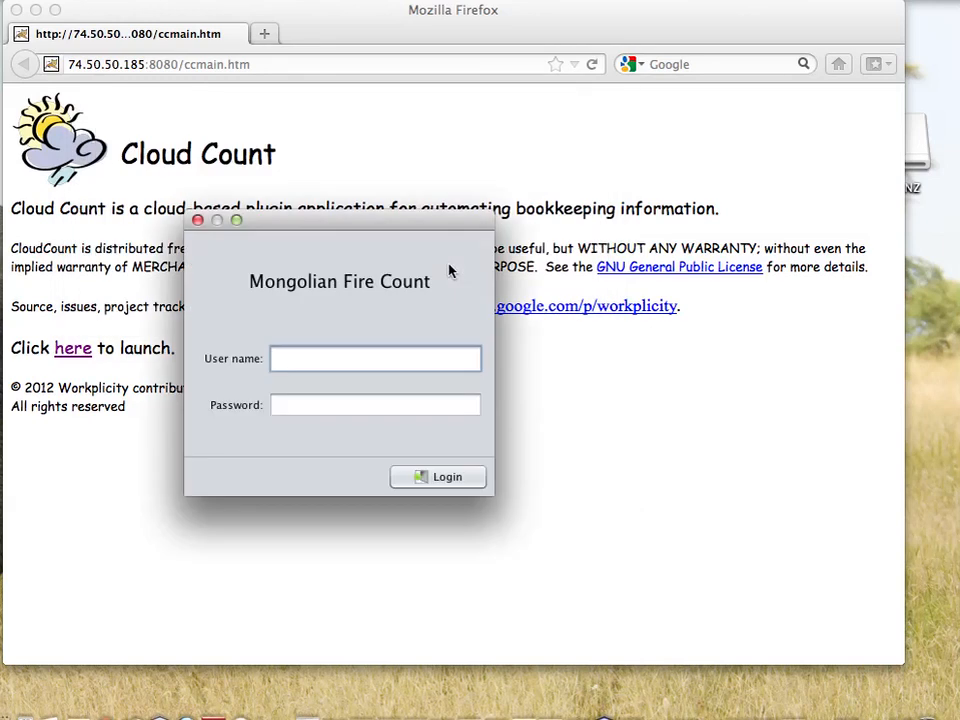
# - Sign in to Mongolian Fire Count as admin with the password
pyautogui.write('admin')
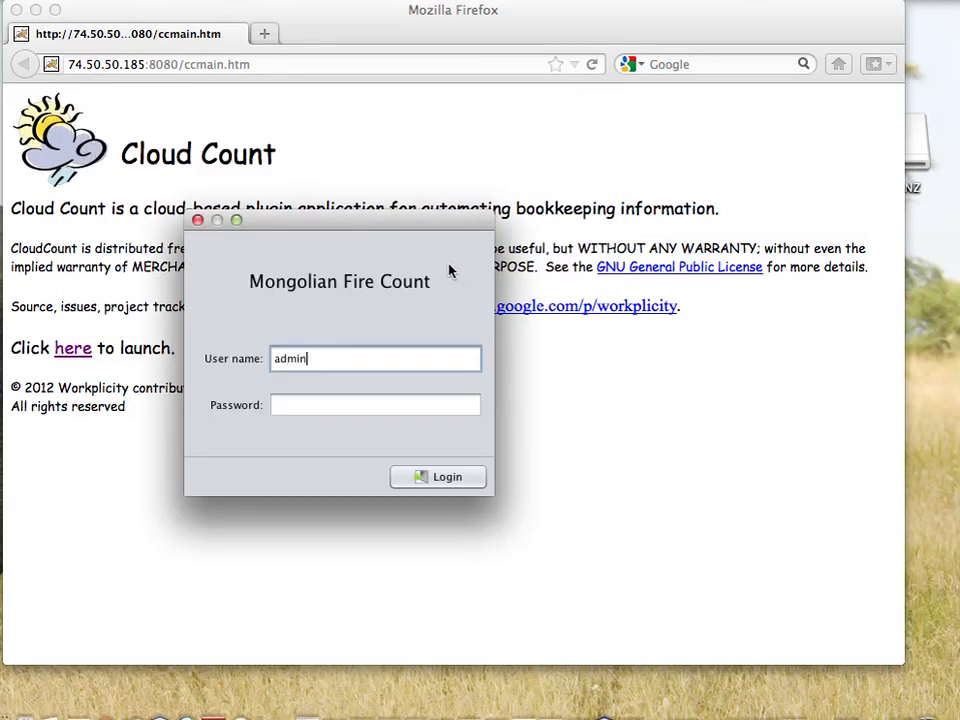
pyautogui.click(376, 404)
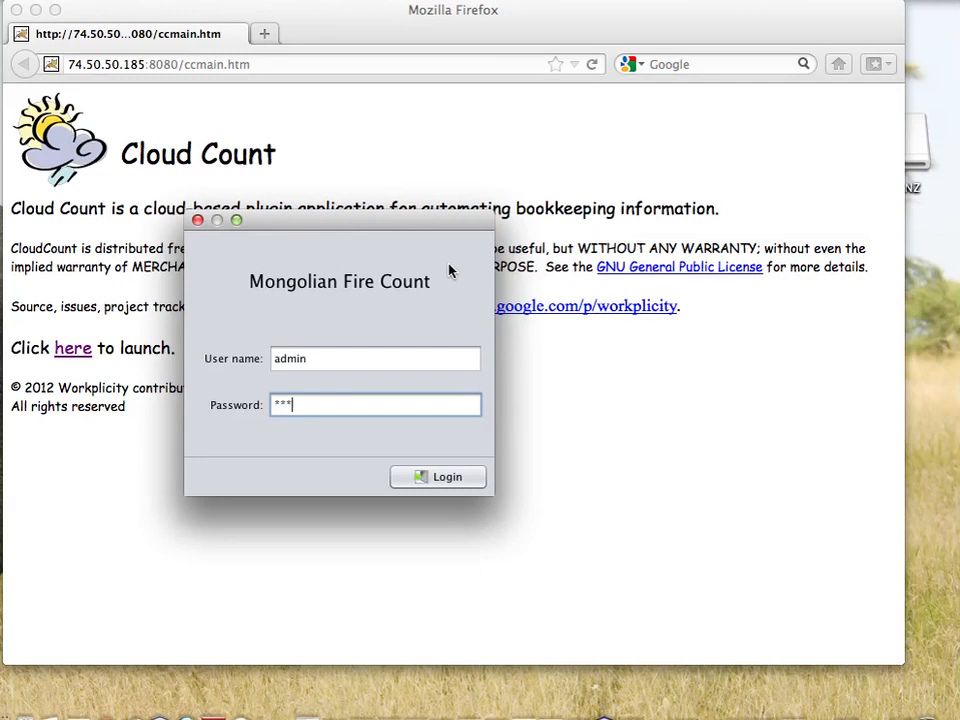
pyautogui.write('****')
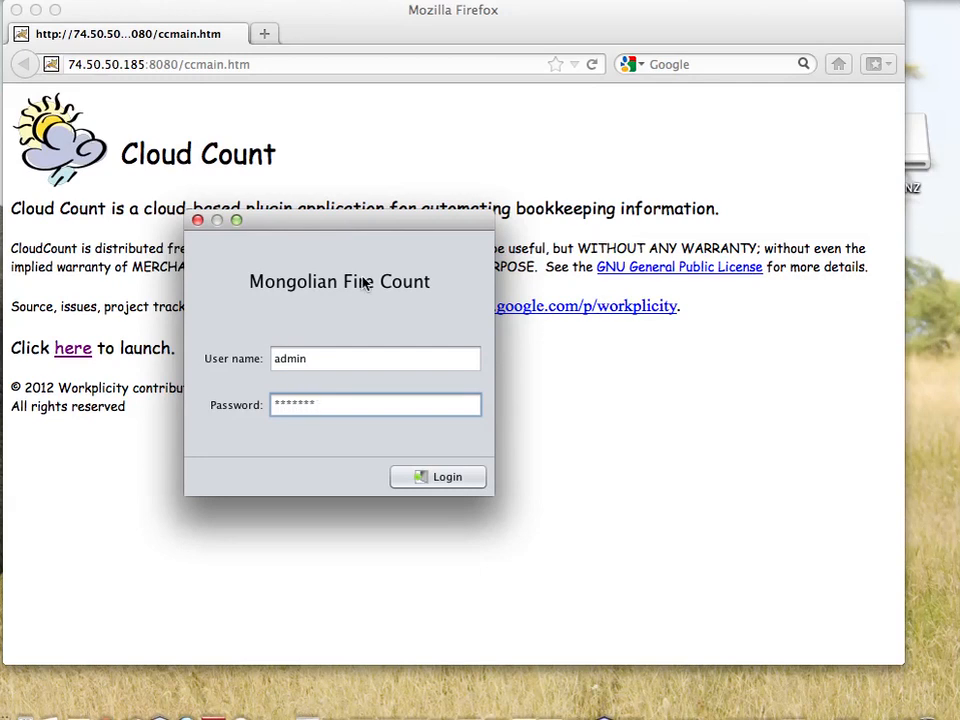
pyautogui.click(436, 476)
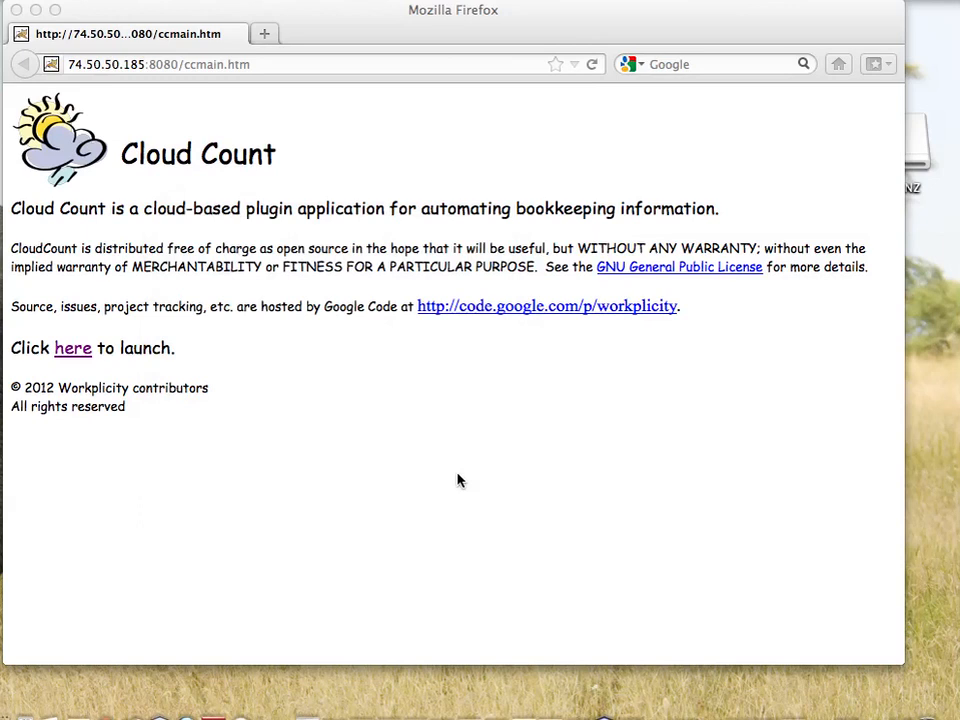
# - Let the main window load, listing the pending Test Budget and draft 2012 Budget
pyautogui.click(72, 348)
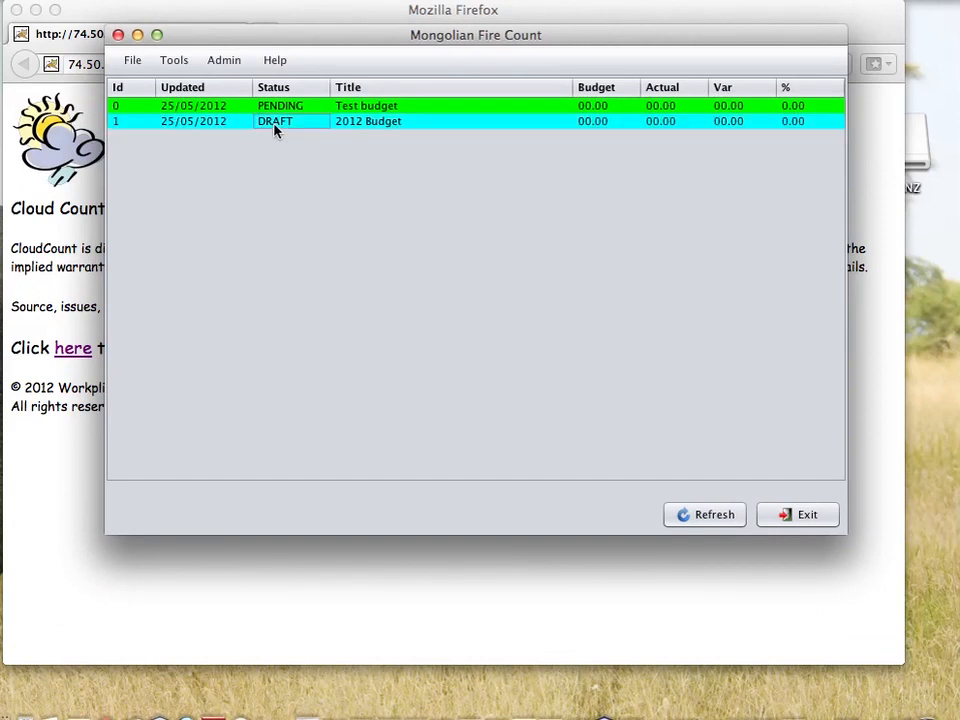
pyautogui.moveTo(350, 140)
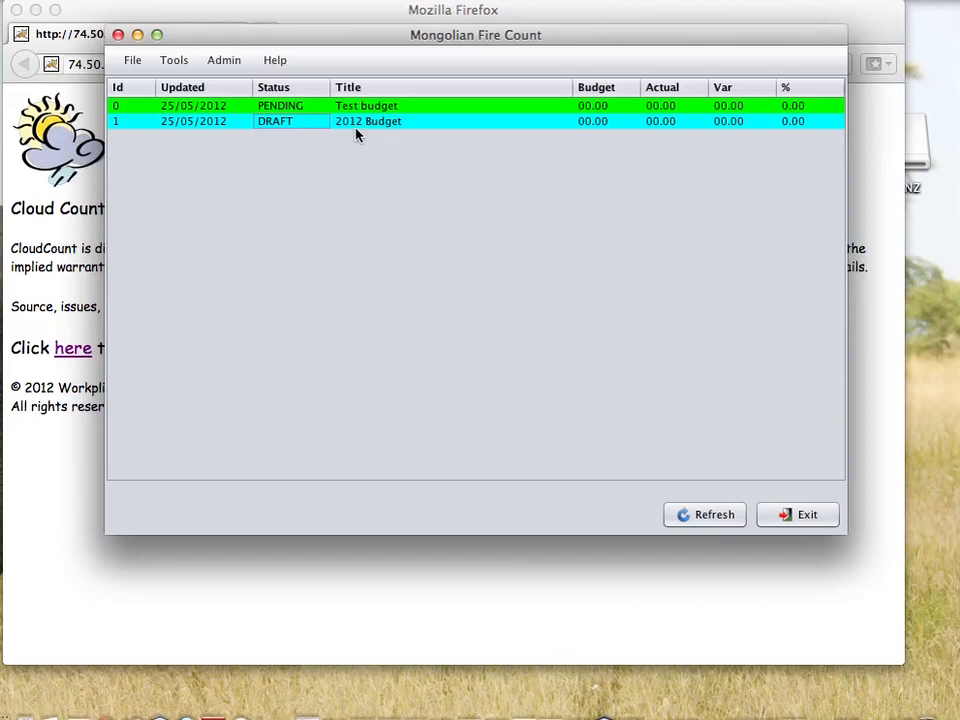
pyautogui.moveTo(270, 130)
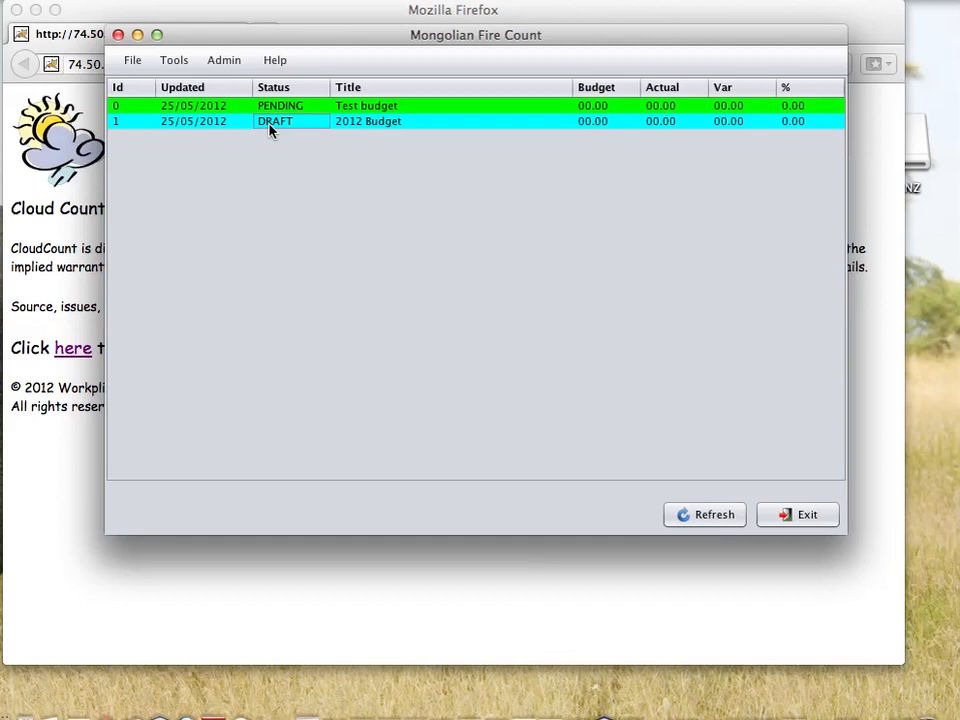
pyautogui.moveTo(234, 66)
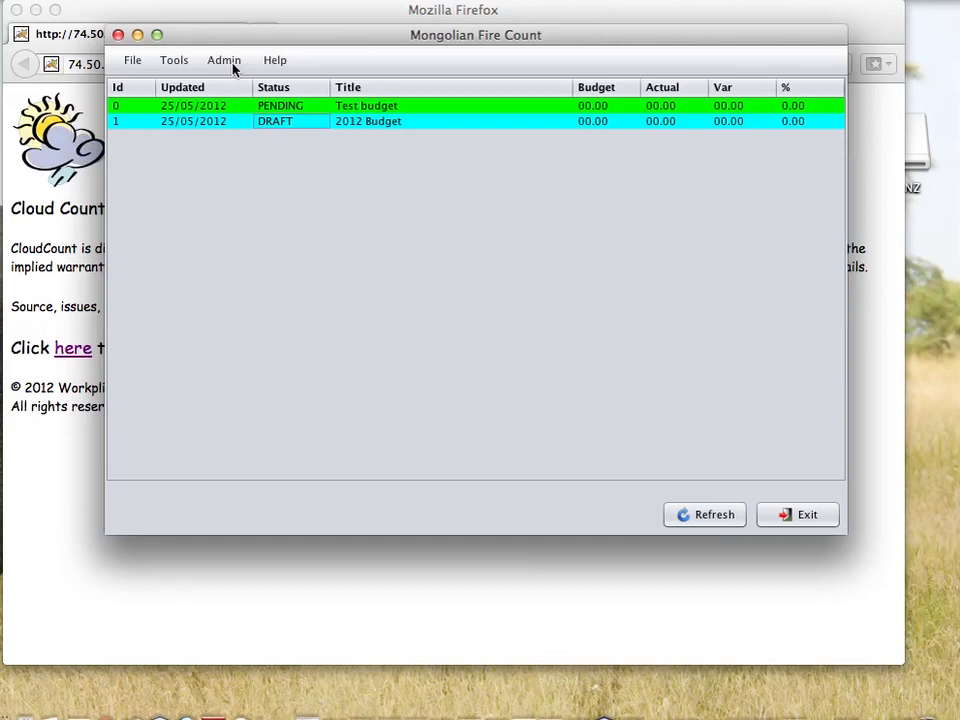
# - Open Admin > Budgets > Modify Budget and centre the Modify Budgets window
pyautogui.click(224, 60)
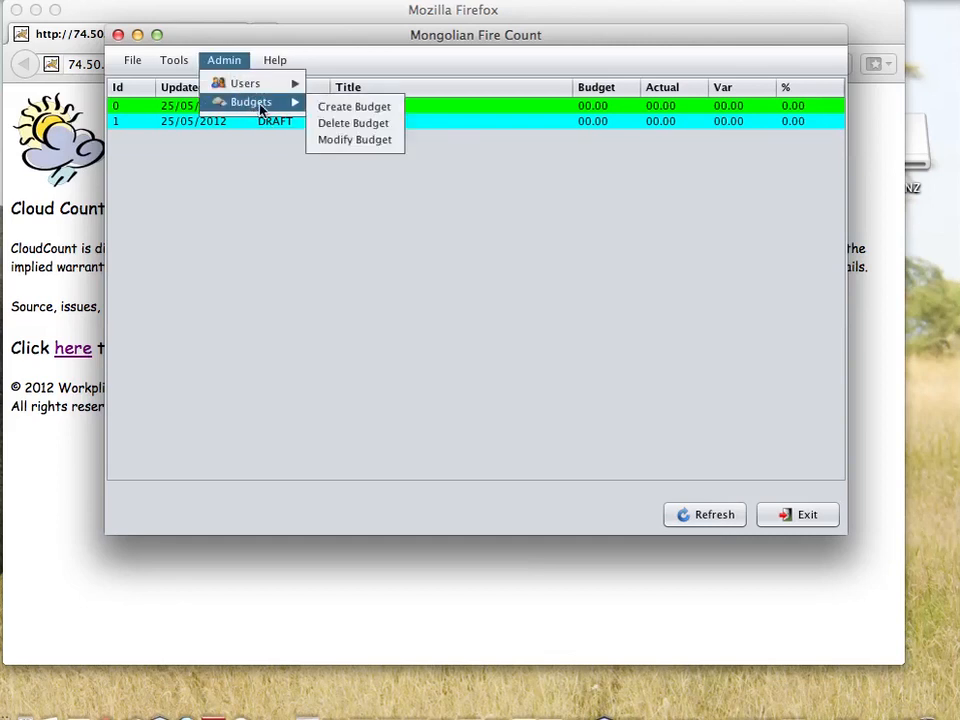
pyautogui.click(354, 140)
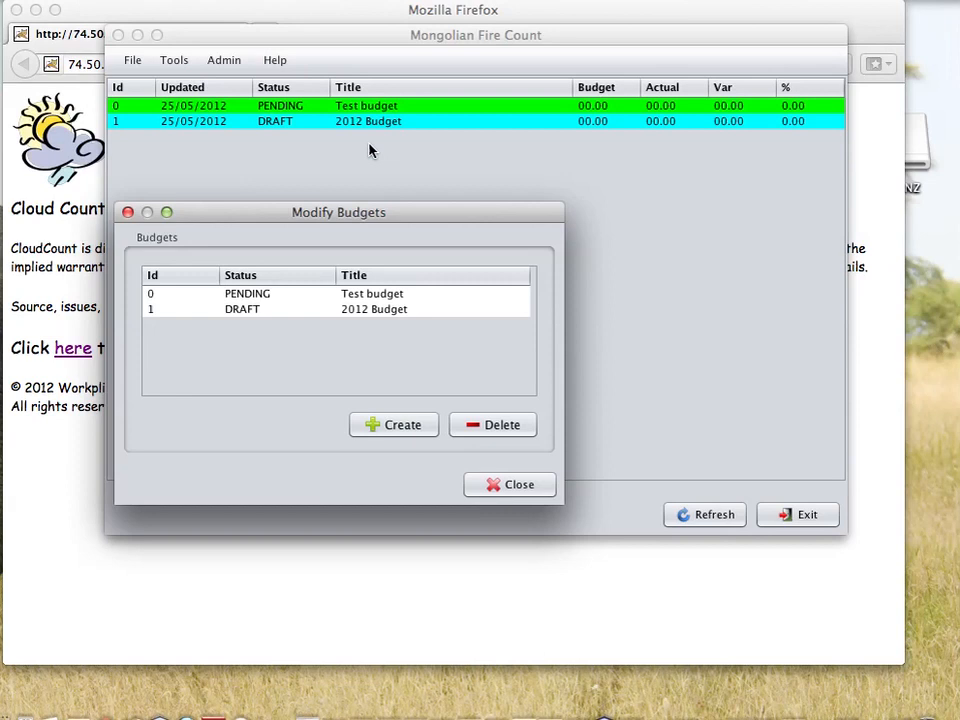
pyautogui.moveTo(338, 212); pyautogui.dragTo(448, 164)
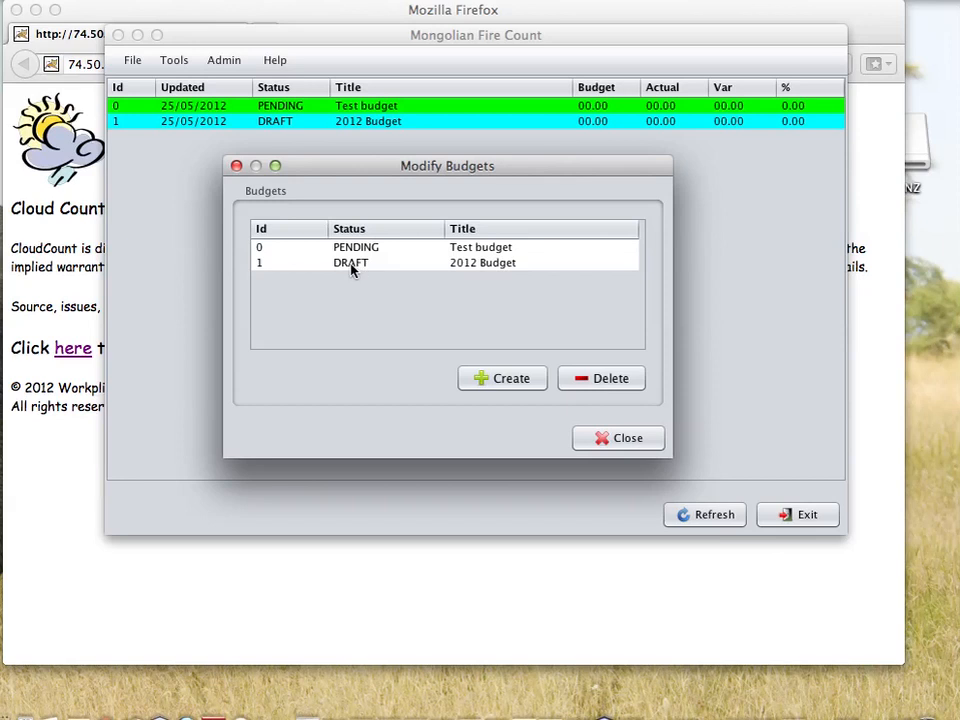
pyautogui.moveTo(368, 272)
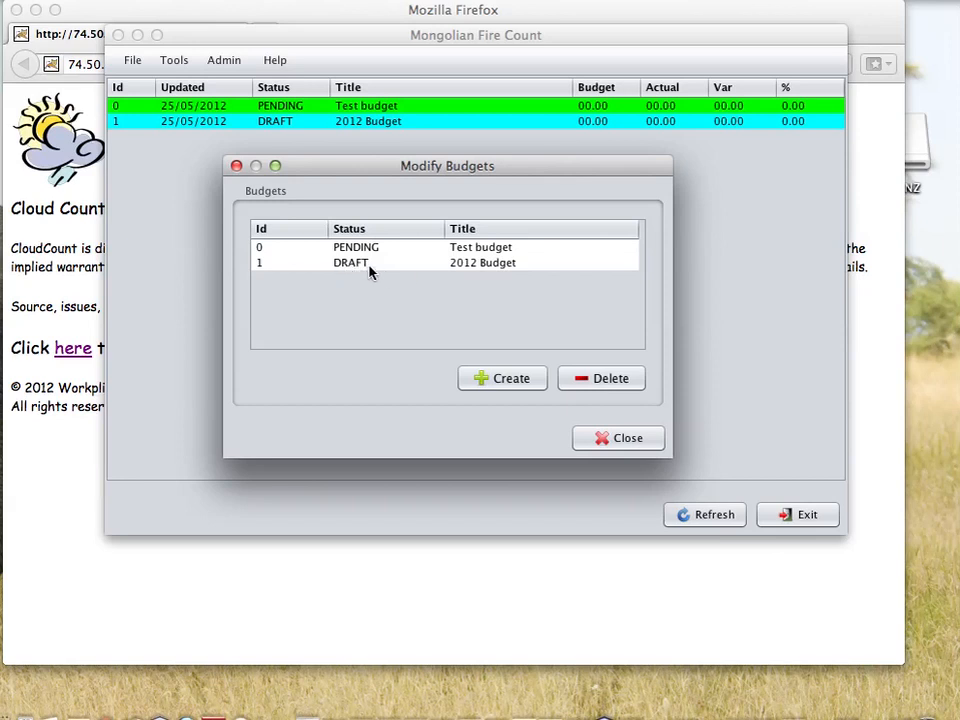
pyautogui.moveTo(362, 272)
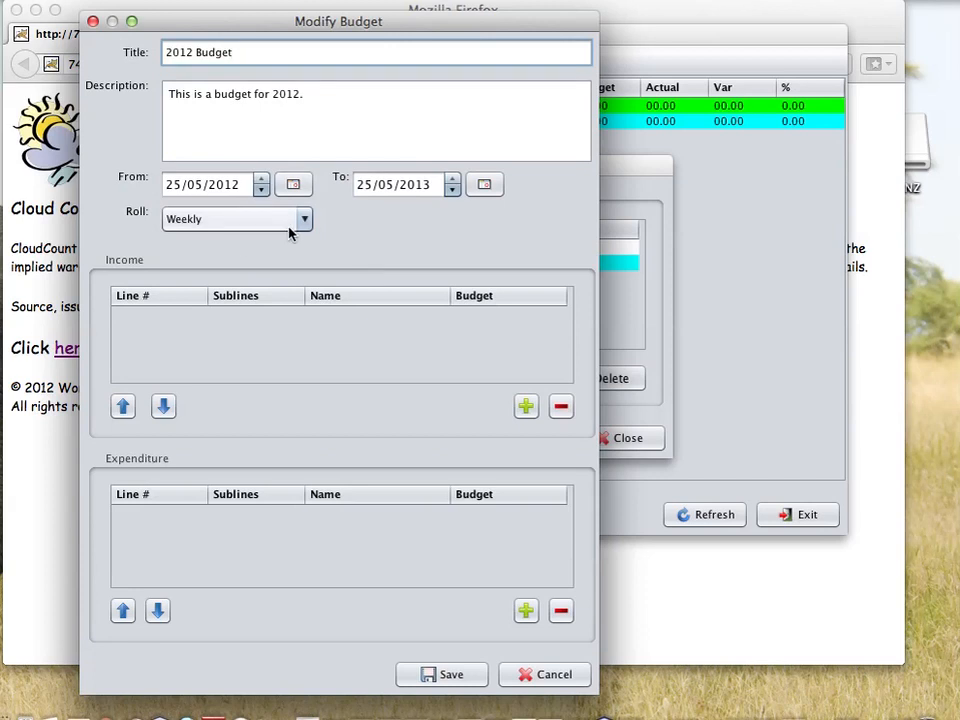
pyautogui.moveTo(224, 218)
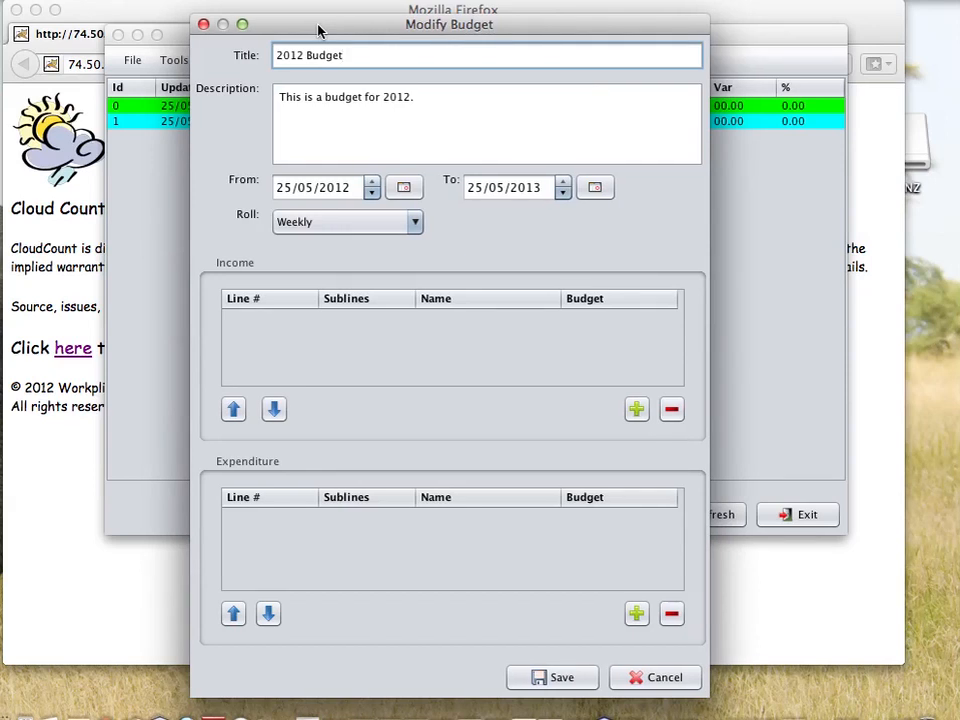
pyautogui.moveTo(296, 178)
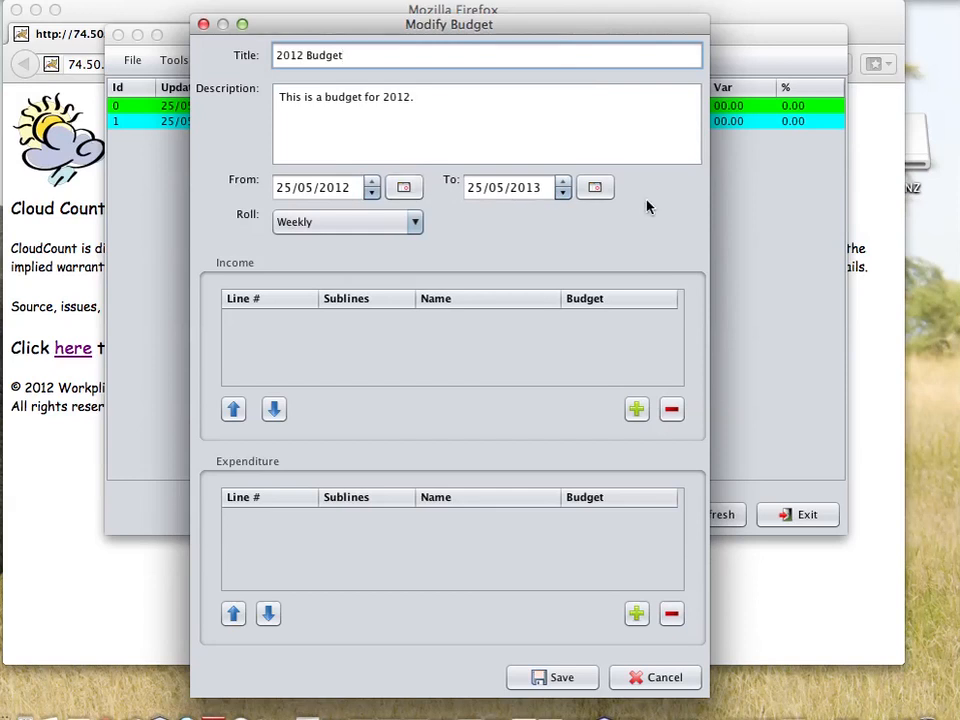
pyautogui.moveTo(440, 236)
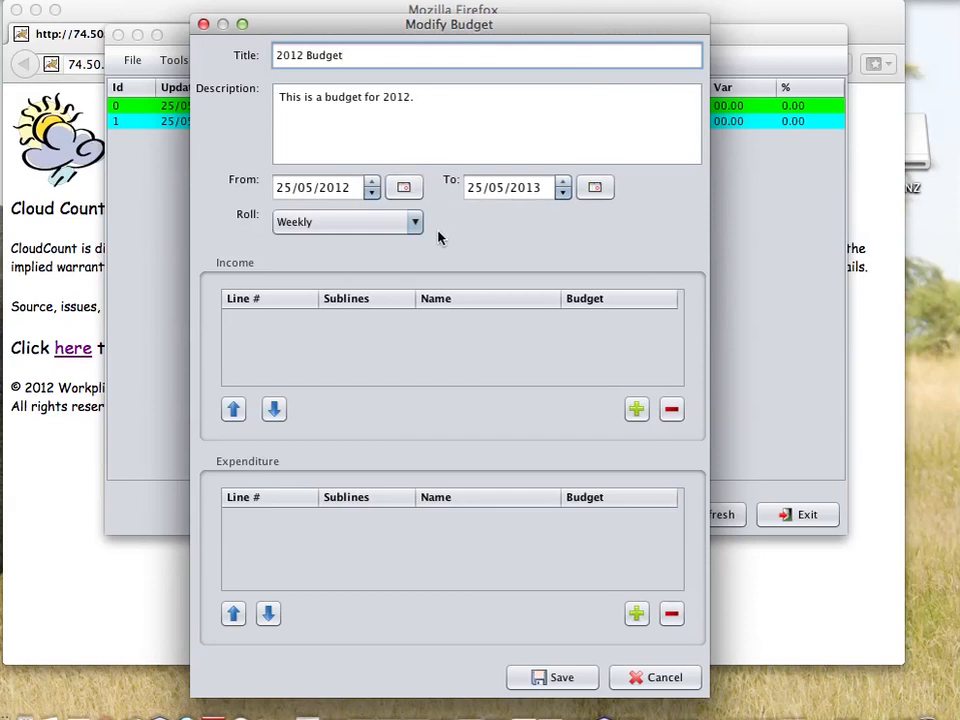
pyautogui.moveTo(396, 376)
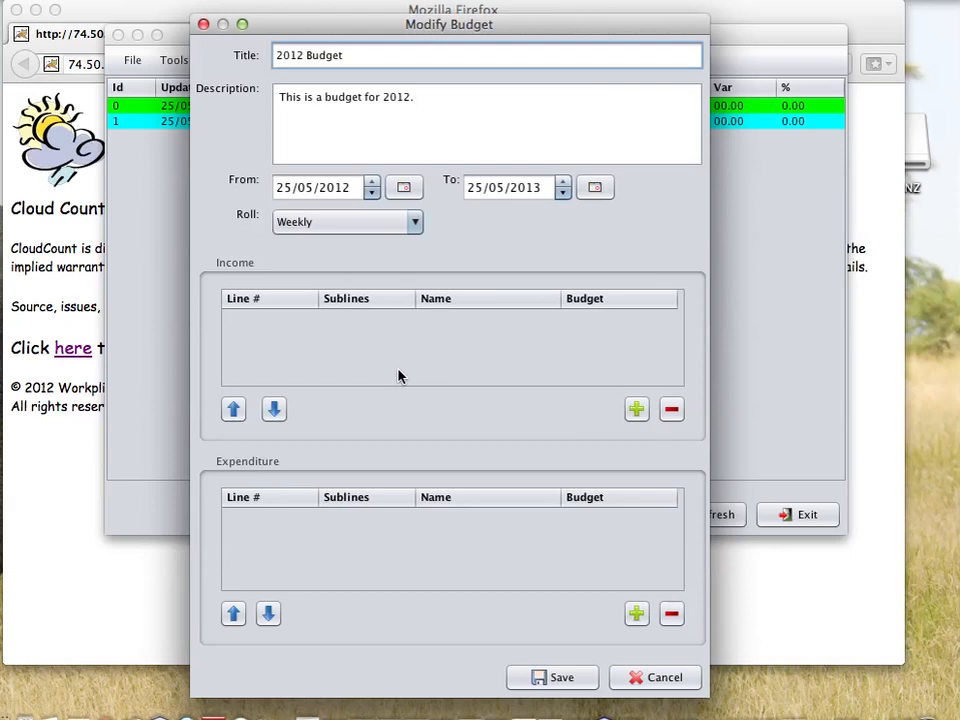
pyautogui.moveTo(464, 408)
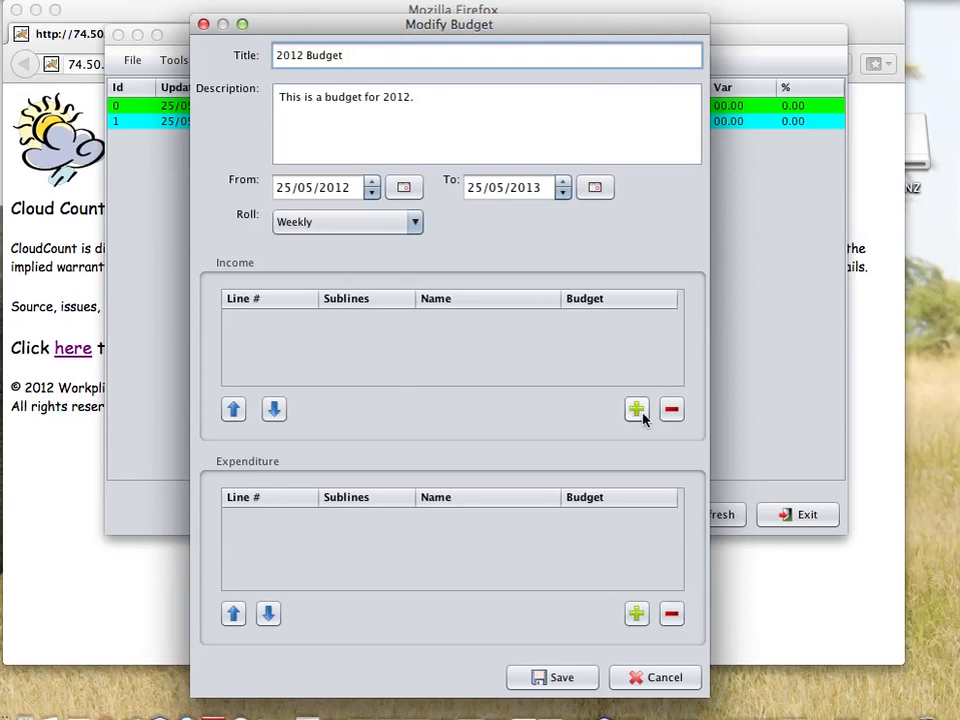
pyautogui.click(636, 408)
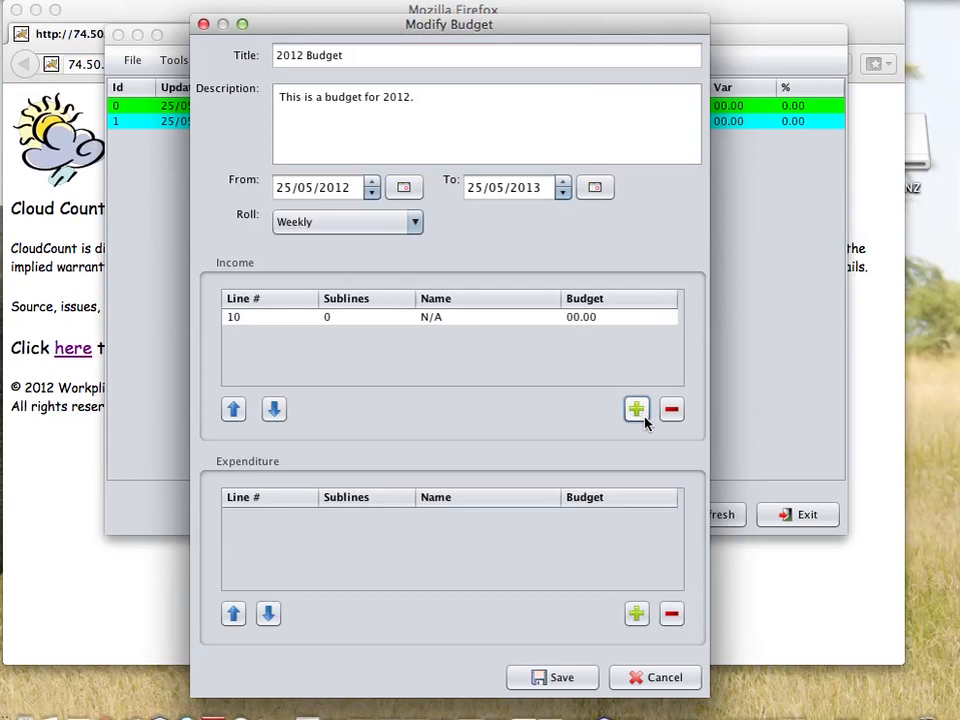
pyautogui.moveTo(350, 336)
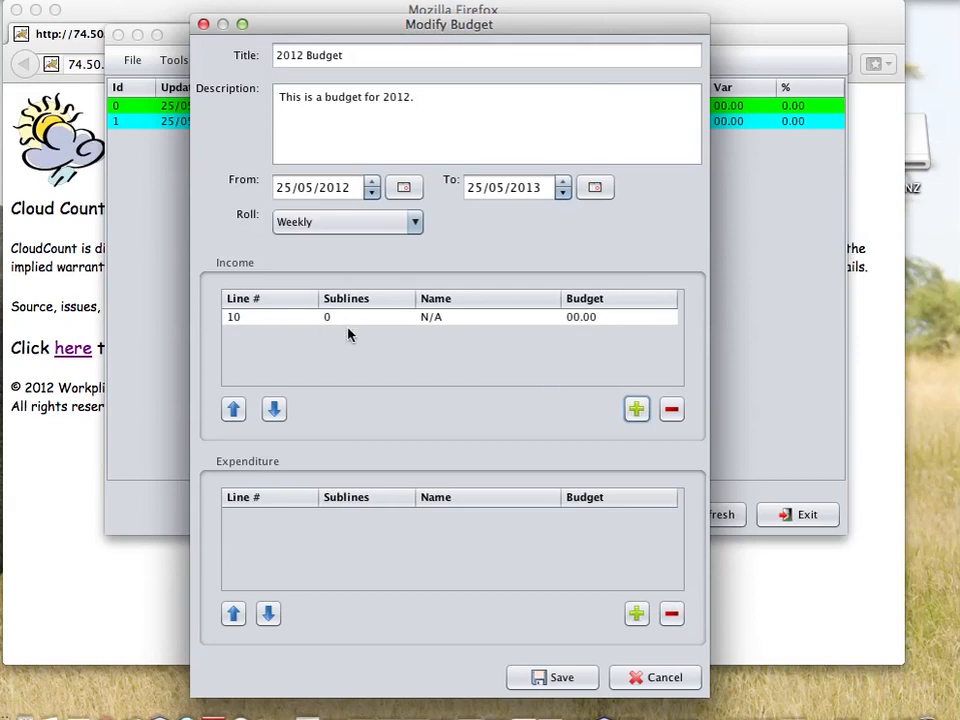
pyautogui.moveTo(344, 328)
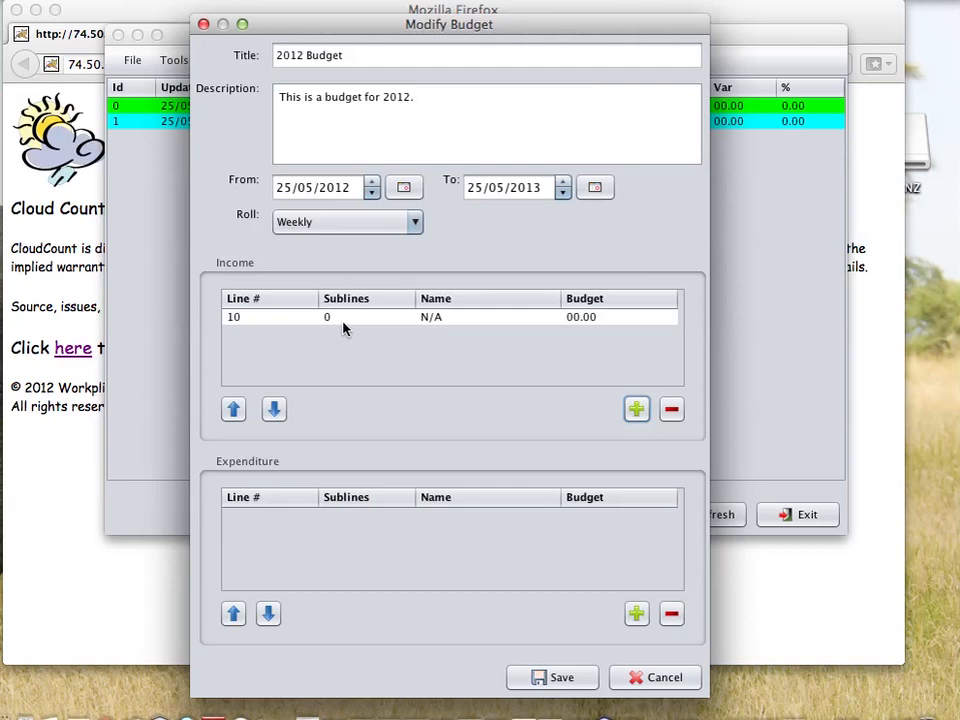
pyautogui.moveTo(410, 328)
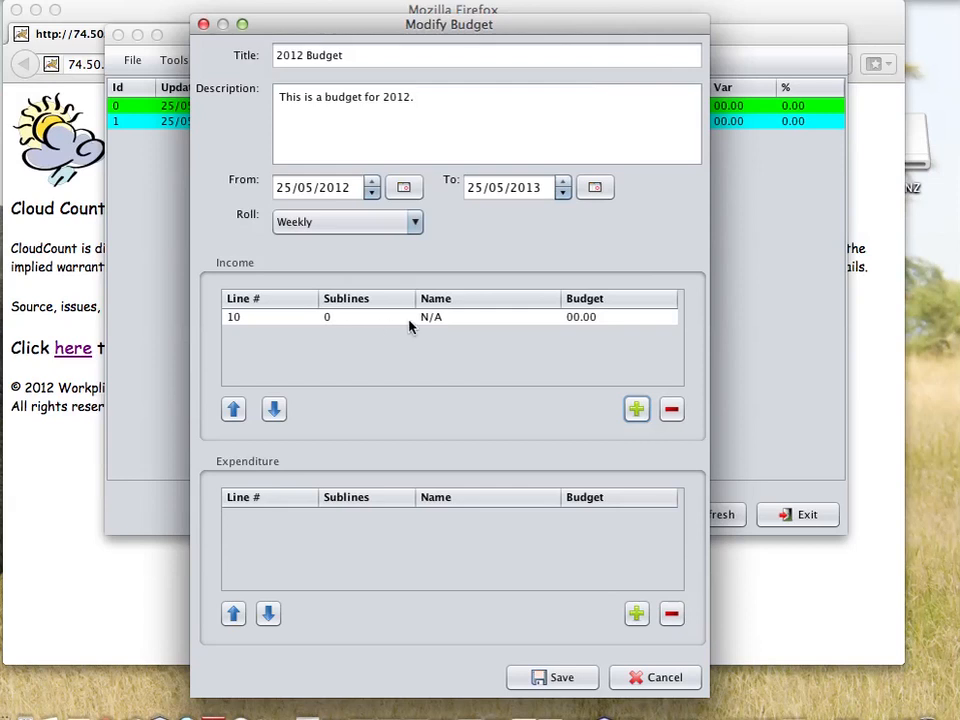
pyautogui.moveTo(276, 324)
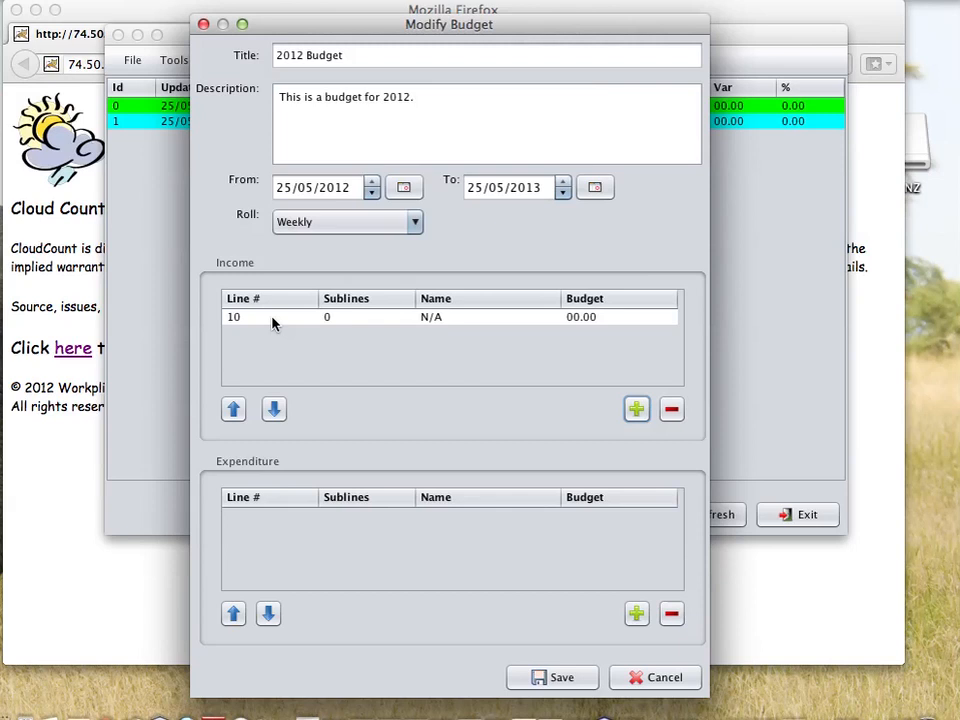
pyautogui.moveTo(344, 324)
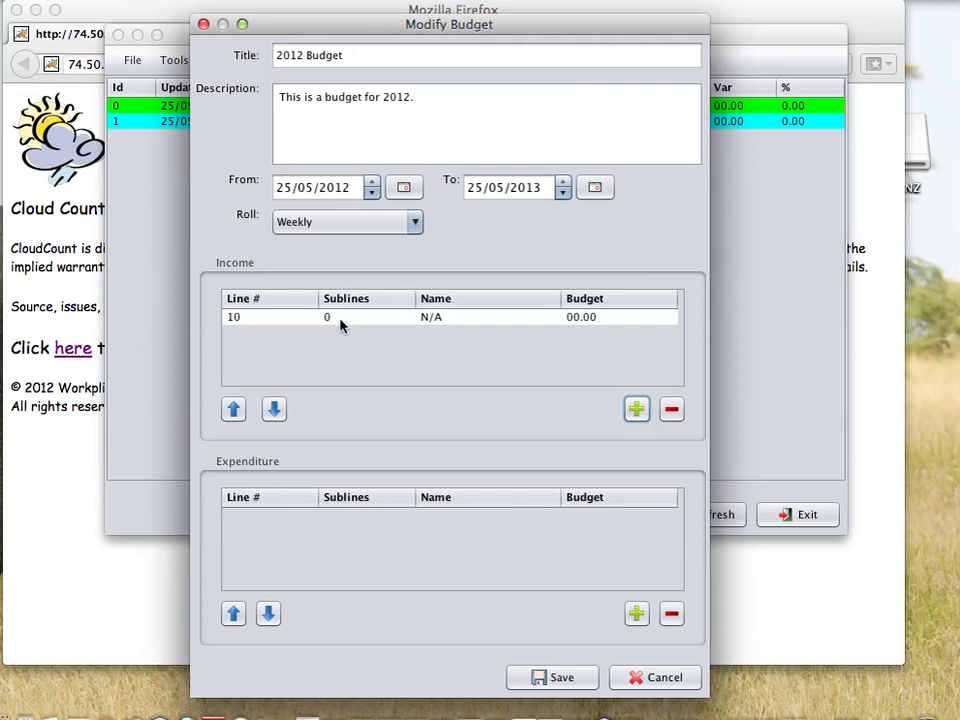
pyautogui.moveTo(342, 322)
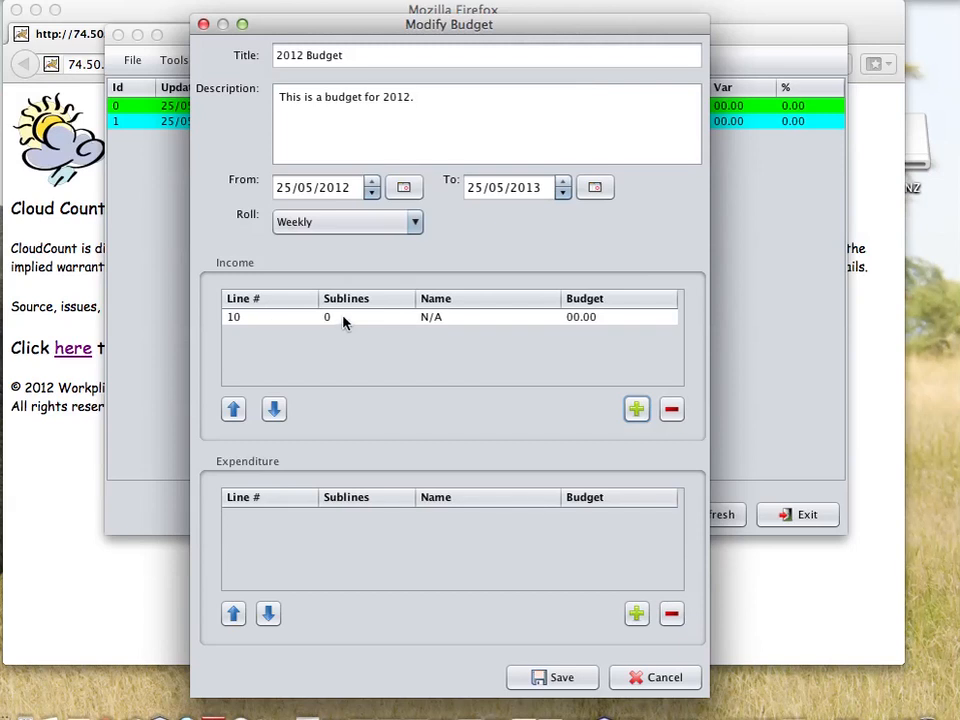
pyautogui.moveTo(436, 328)
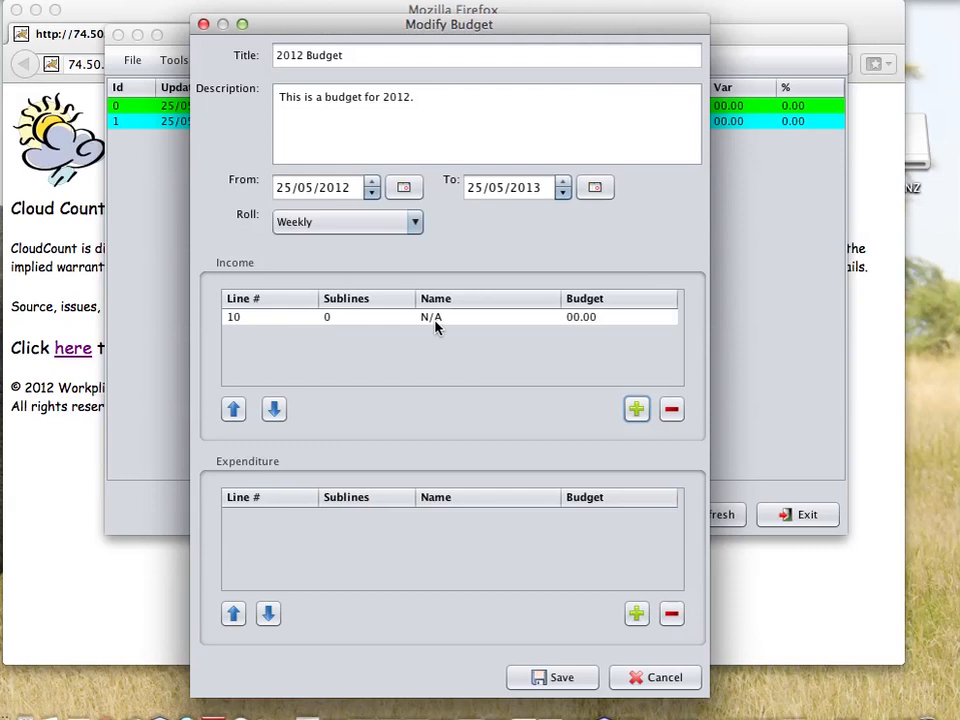
pyautogui.moveTo(604, 328)
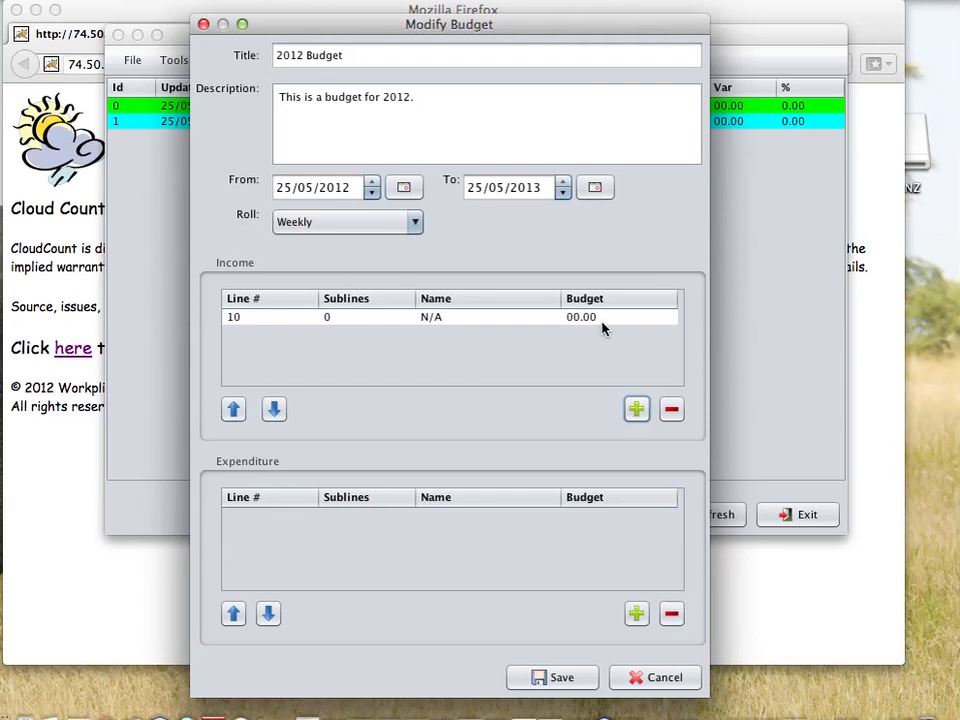
pyautogui.moveTo(506, 328)
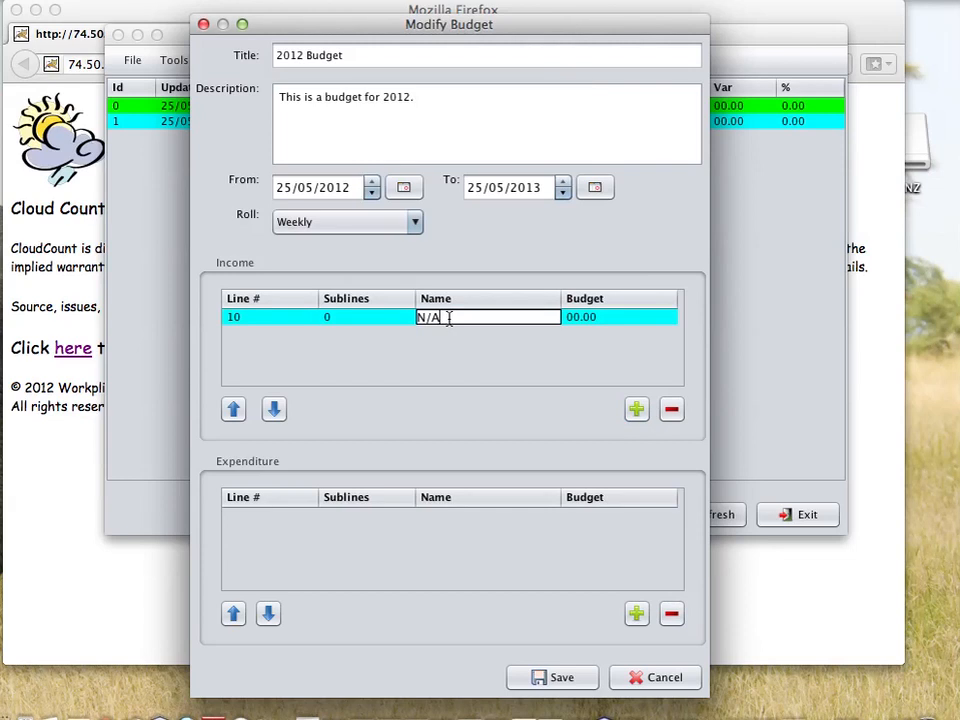
# - Replace the N/A name on income line 10 with 'Offerings'
pyautogui.press('Backspace')
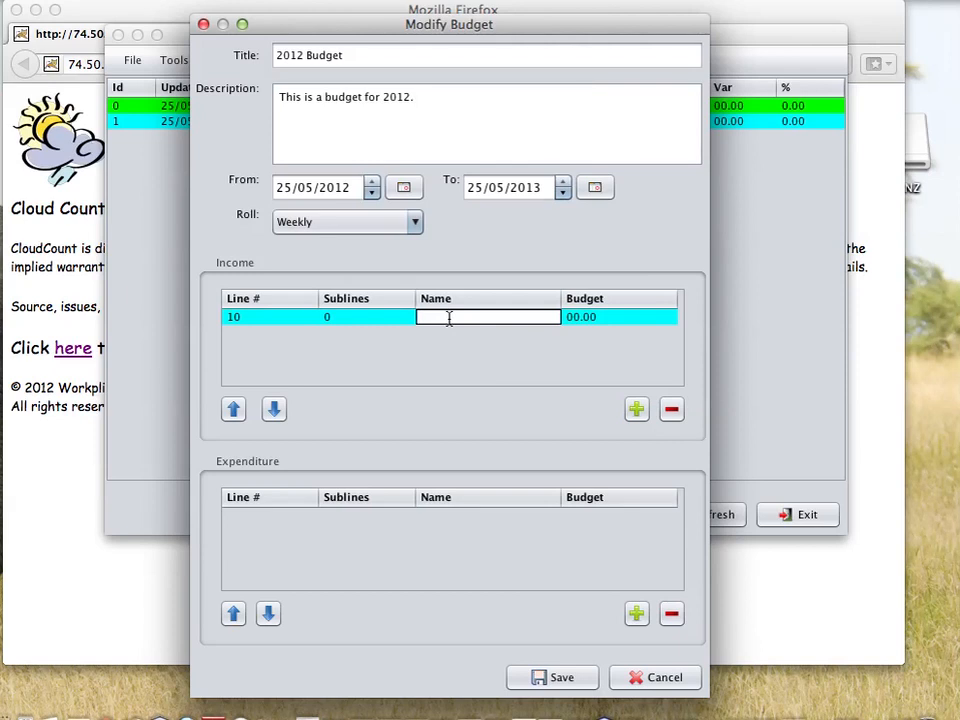
pyautogui.write('Offering')
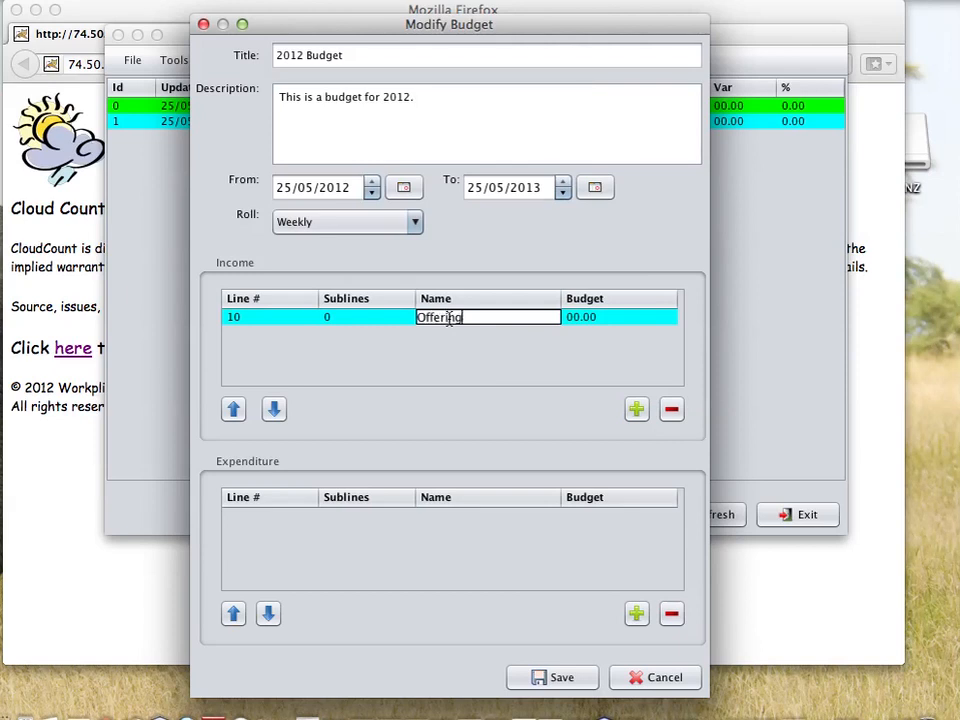
pyautogui.write('s')
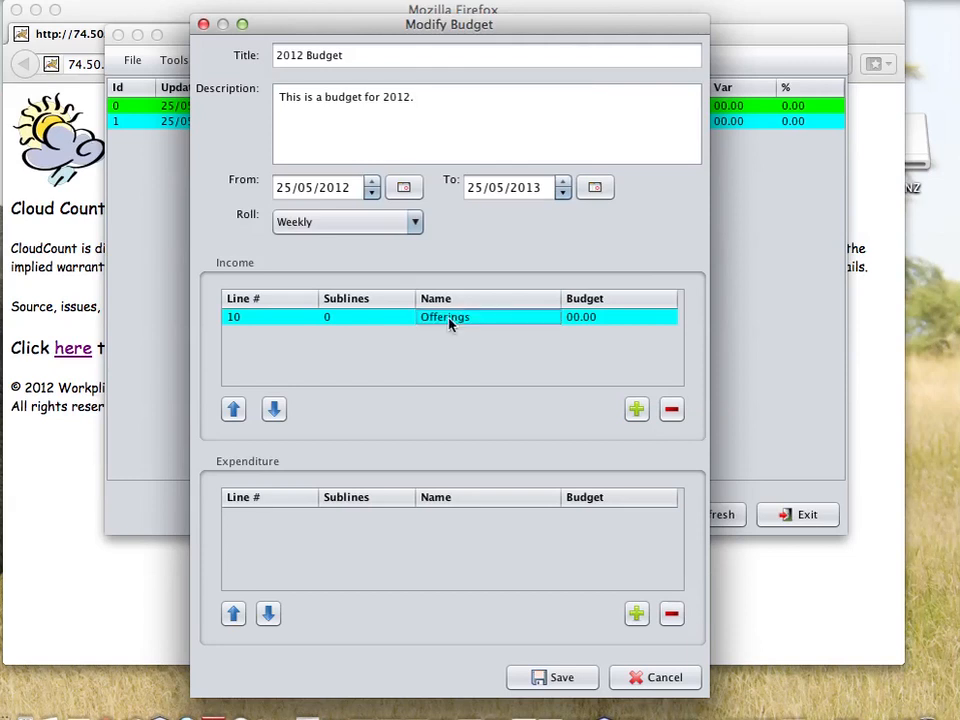
pyautogui.moveTo(402, 332)
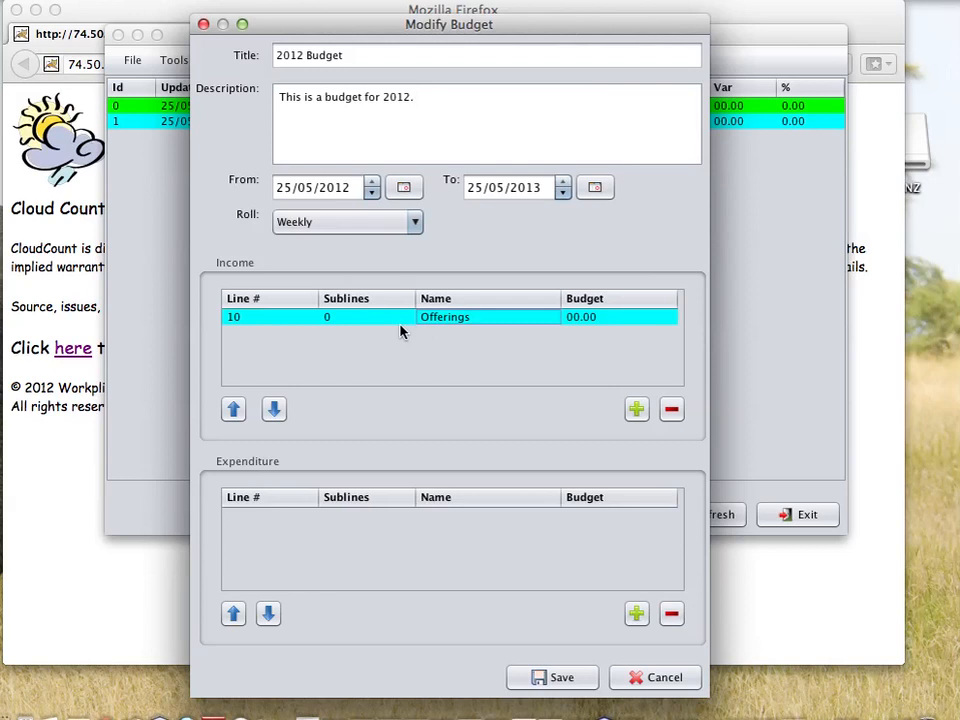
pyautogui.moveTo(472, 330)
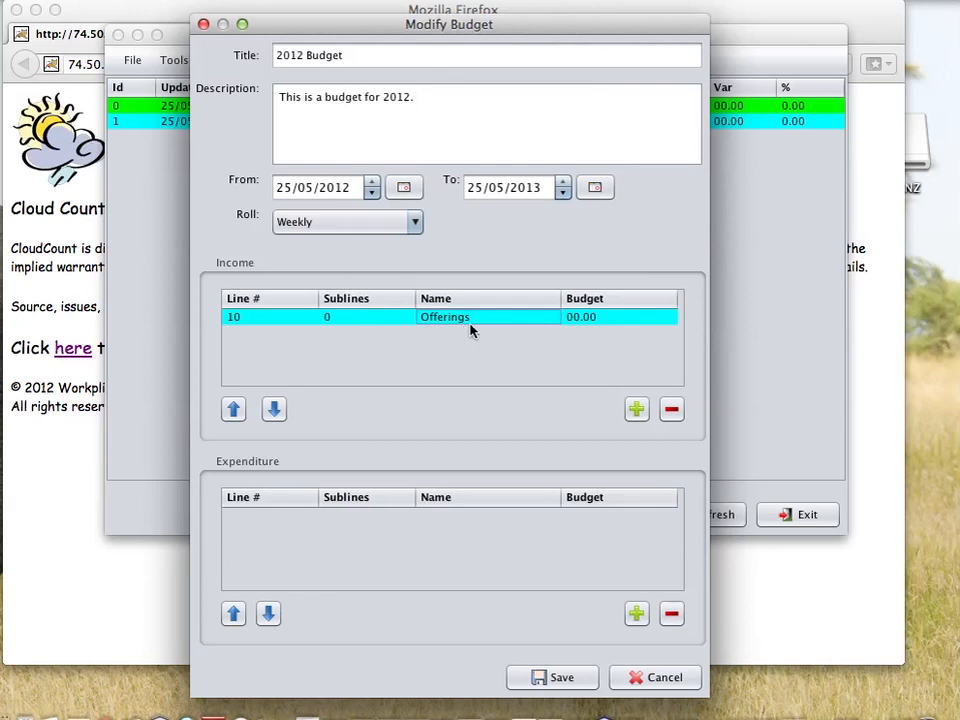
pyautogui.moveTo(342, 326)
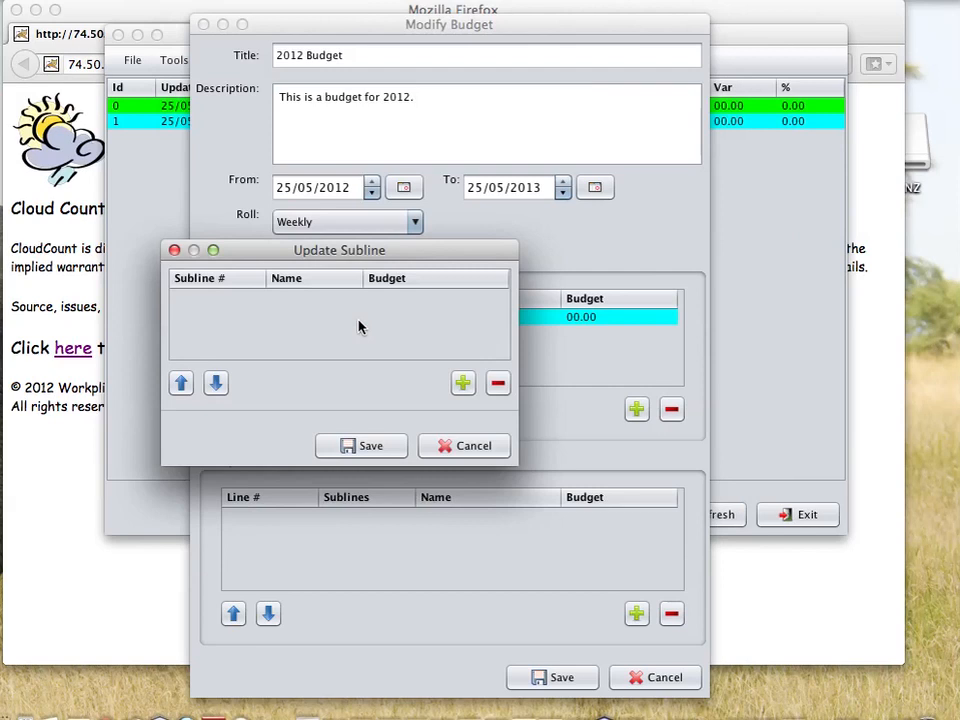
pyautogui.moveTo(290, 258)
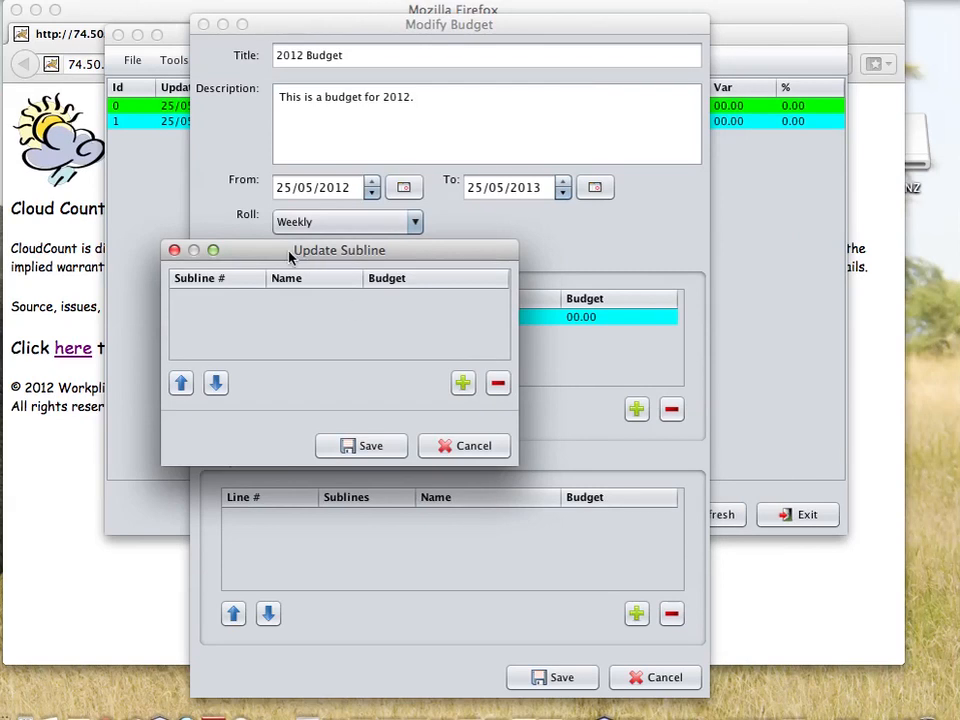
# - Move the empty Update Subline window for Offerings down to the lower right
pyautogui.moveTo(340, 250); pyautogui.dragTo(556, 340)
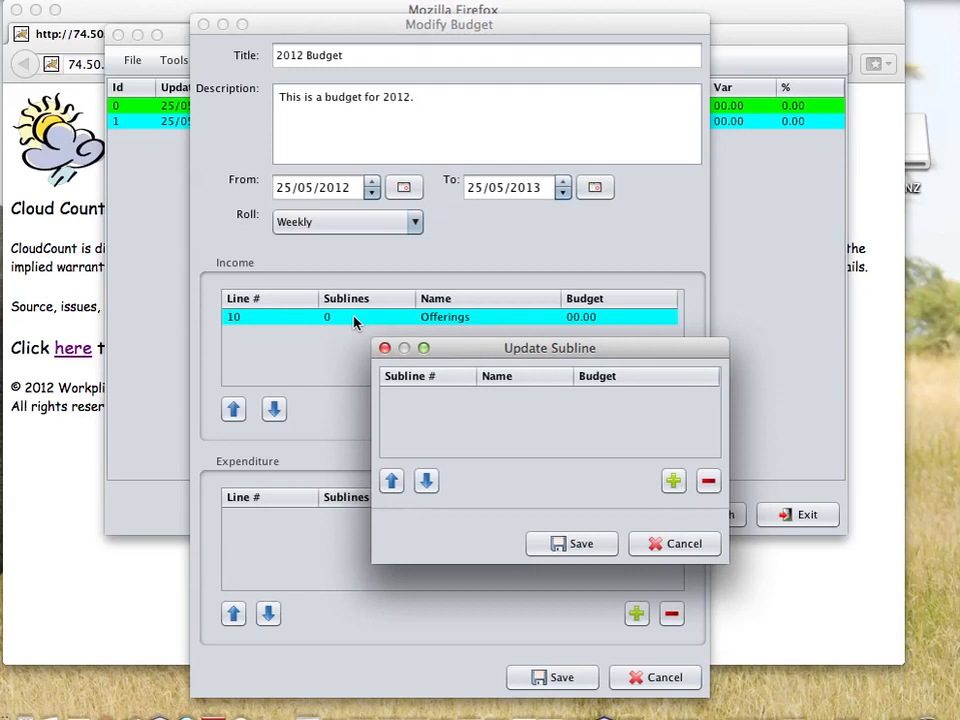
pyautogui.moveTo(418, 372)
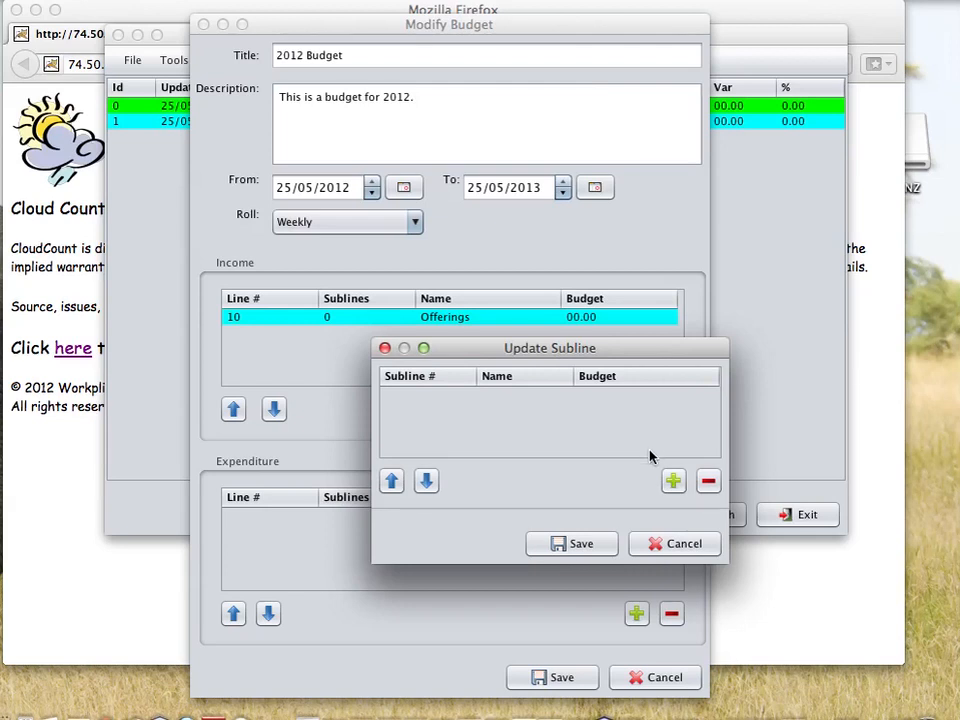
pyautogui.moveTo(644, 452)
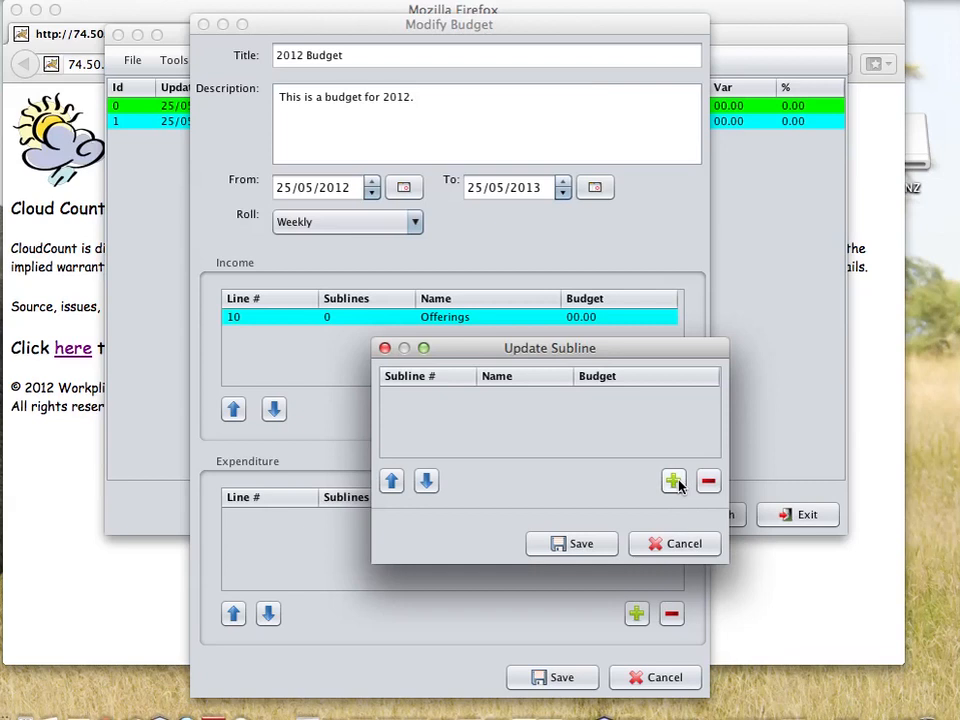
# - Add a first Offerings subline and name it 'Morning service'
pyautogui.click(672, 480)
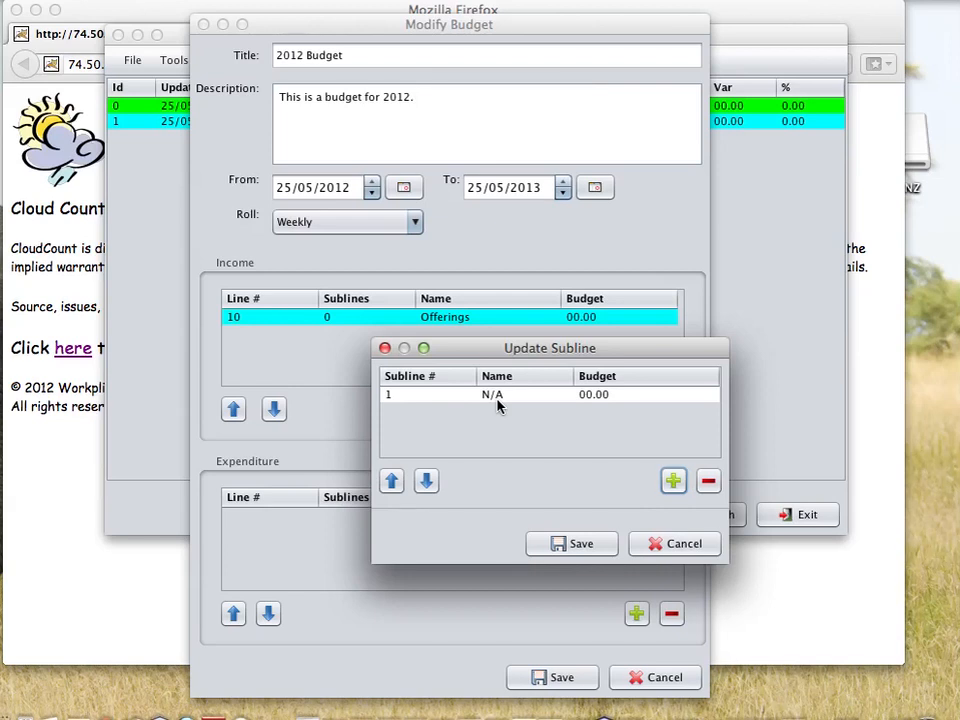
pyautogui.doubleClick(496, 394)
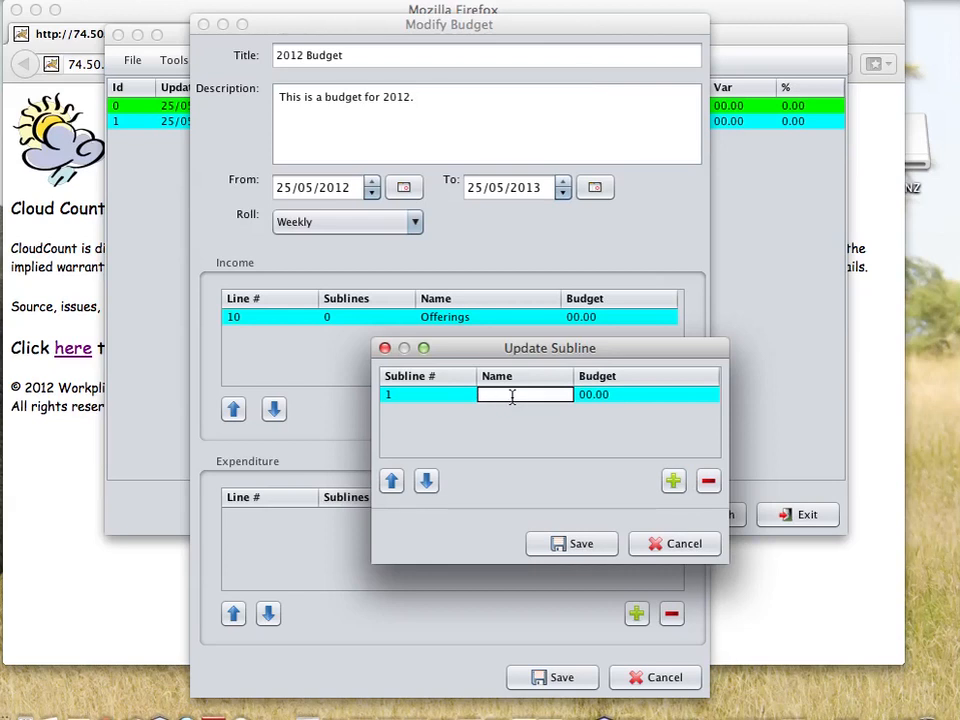
pyautogui.write('F')
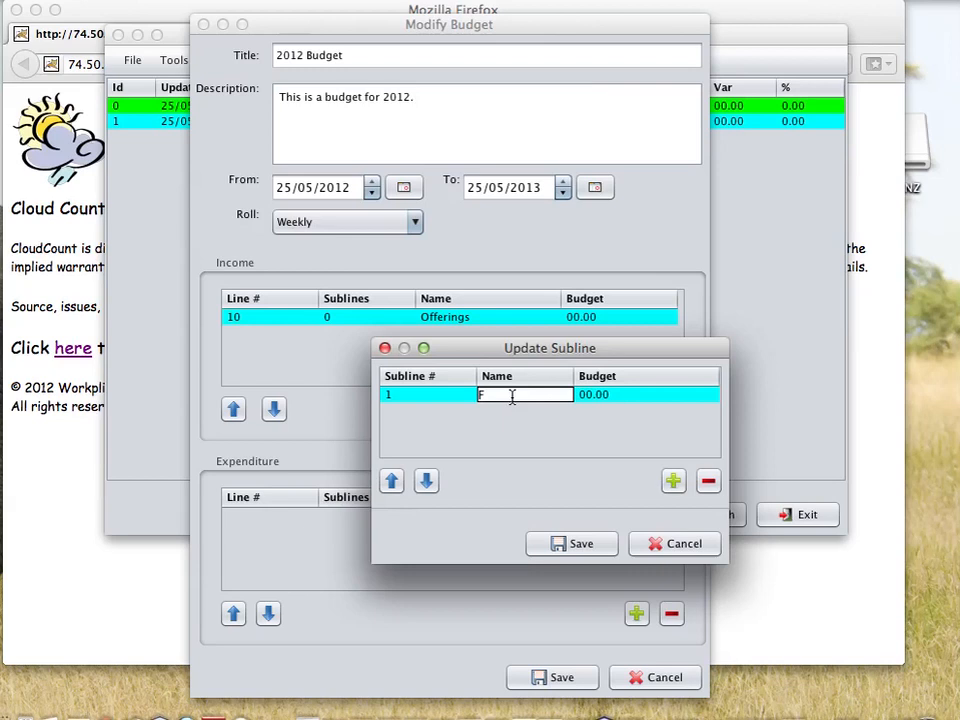
pyautogui.write('Morning off')
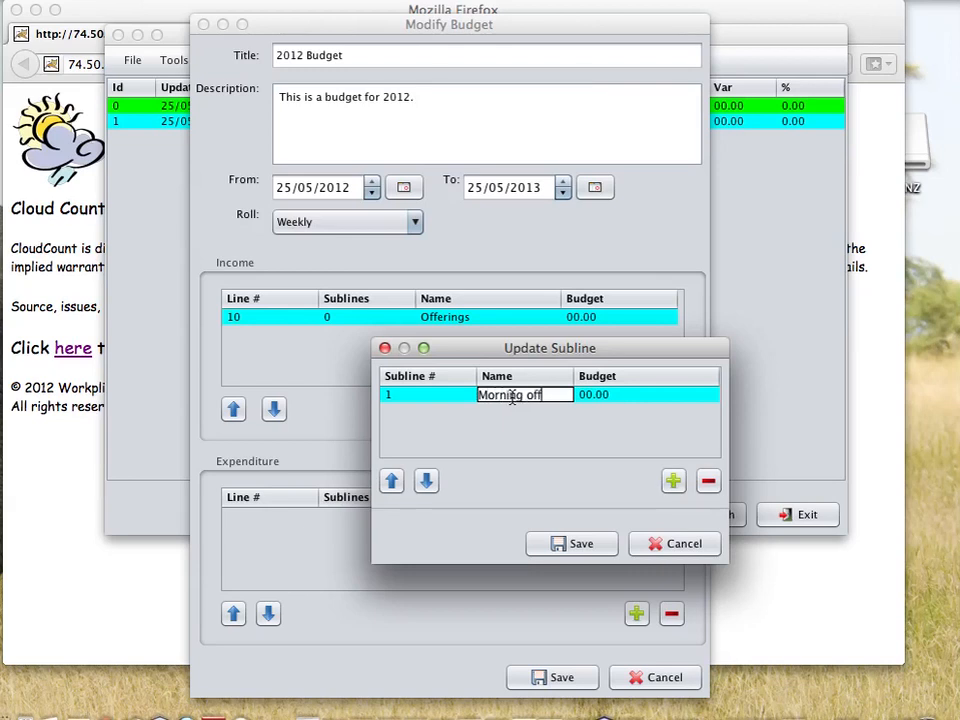
pyautogui.write('service')
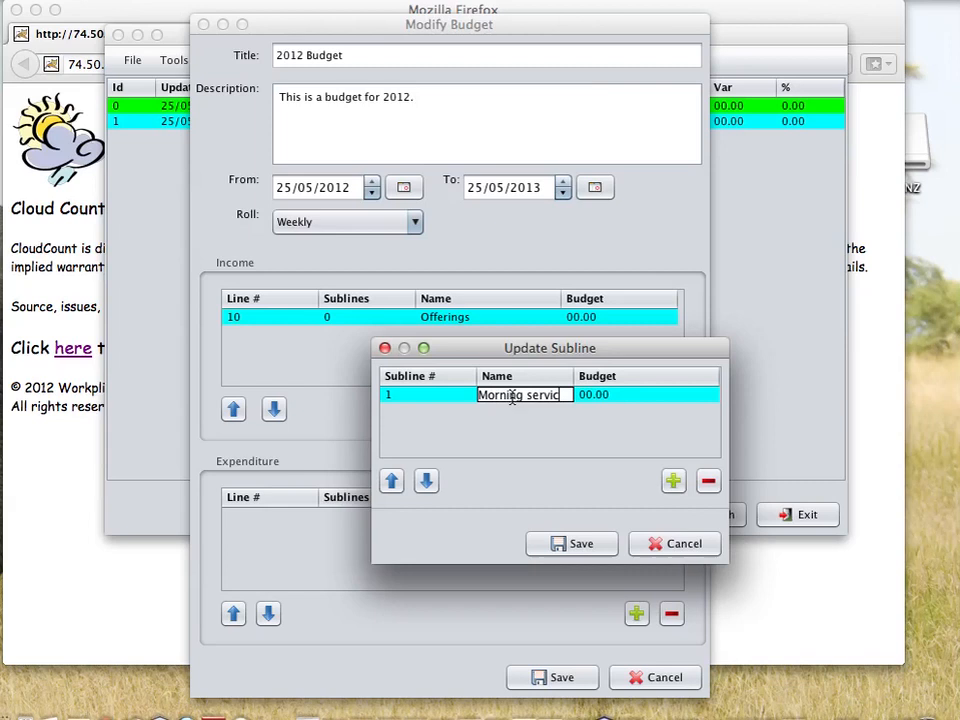
pyautogui.write('e')
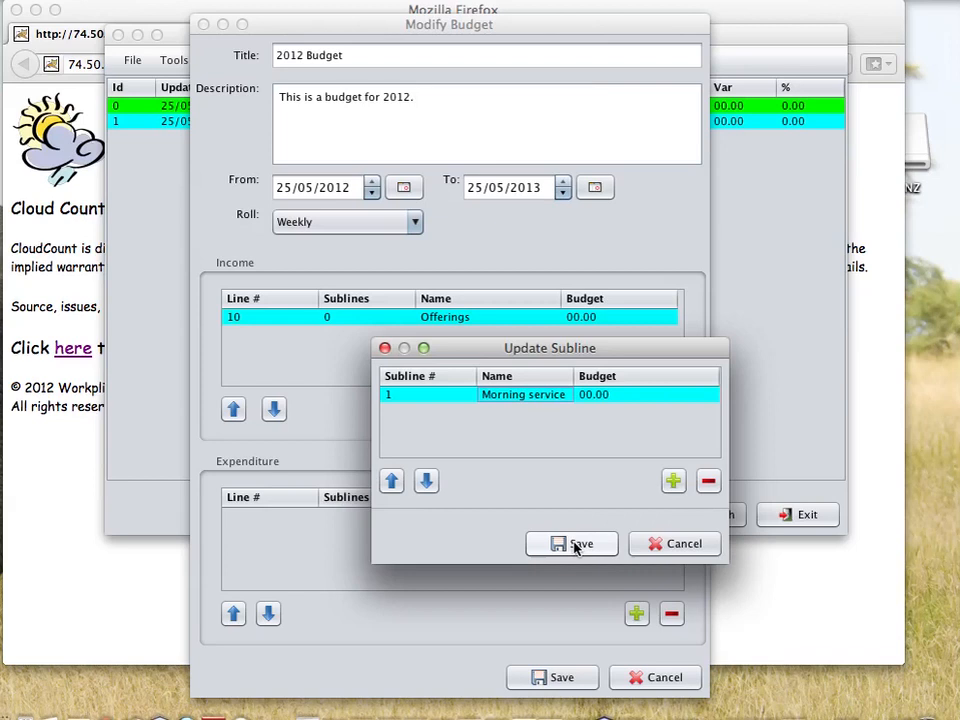
# - Save the Morning service subline, then reopen the Offerings subline list
pyautogui.click(572, 544)
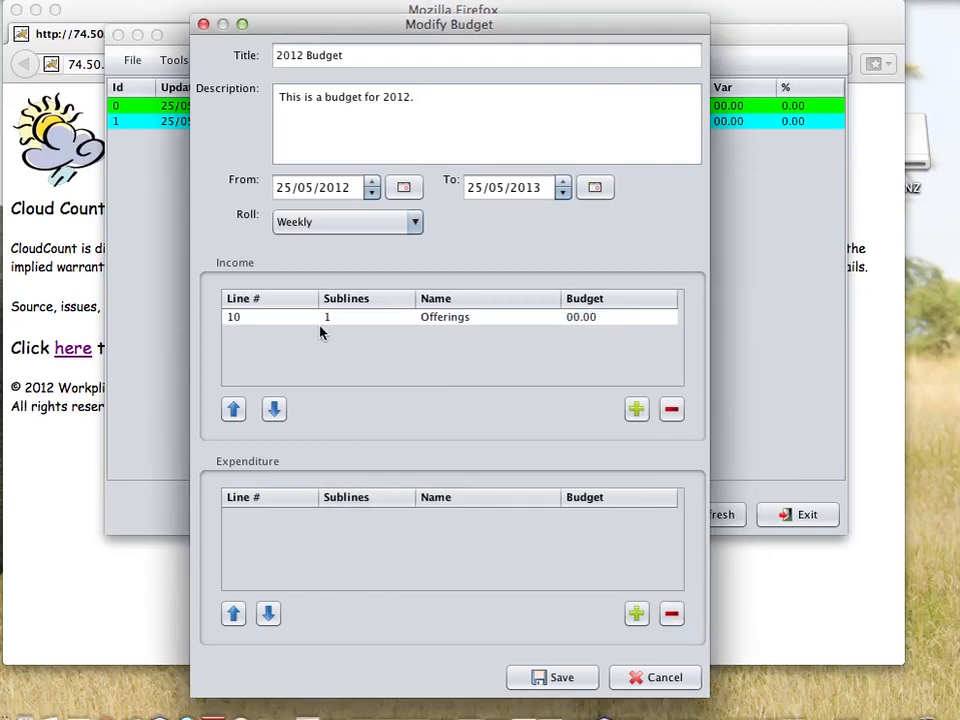
pyautogui.moveTo(350, 330)
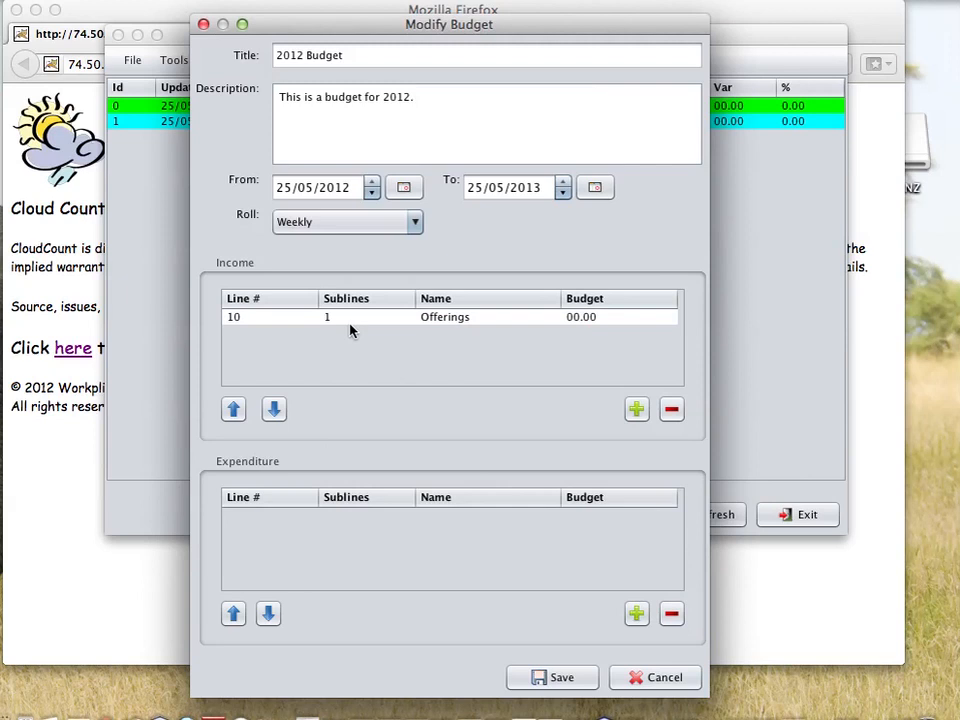
pyautogui.moveTo(348, 336)
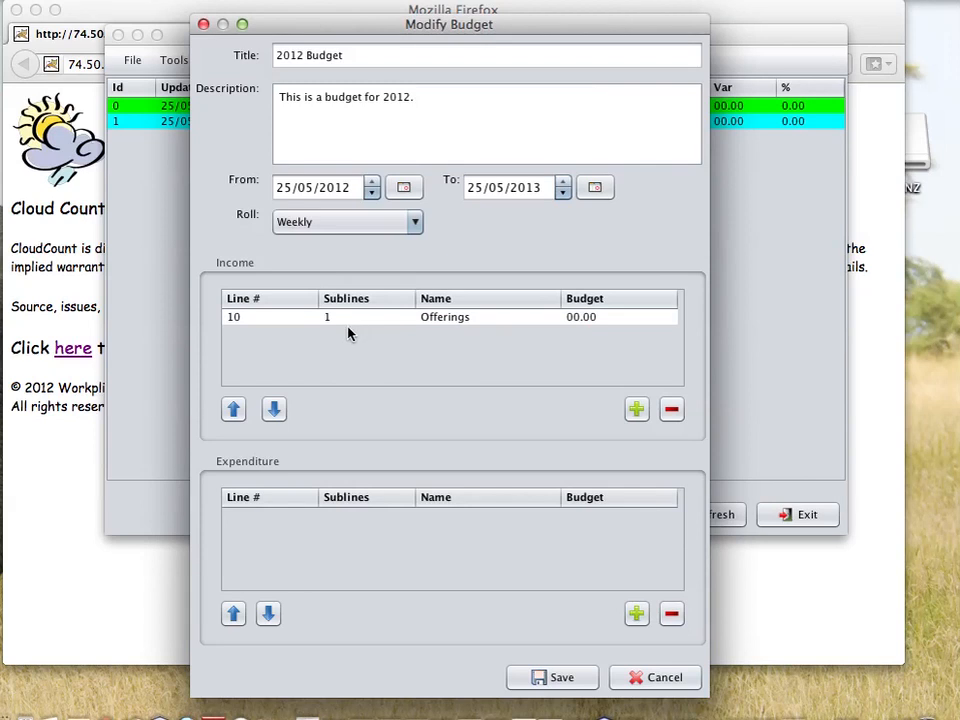
pyautogui.click(360, 316)
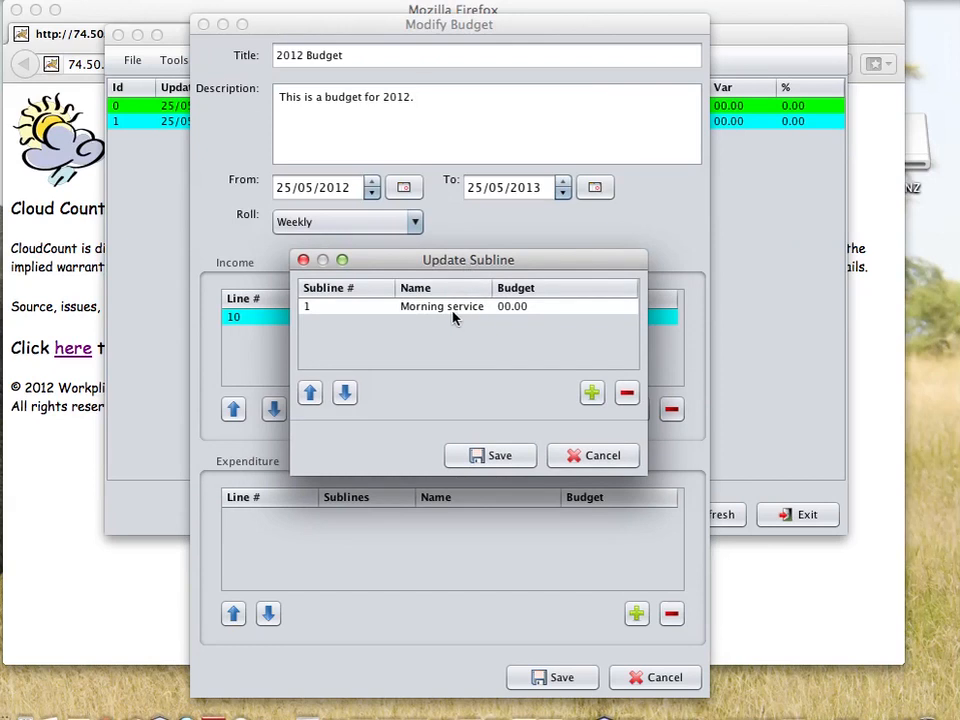
# - Add a second Offerings subline named 'Afternoon service'
pyautogui.click(592, 392)
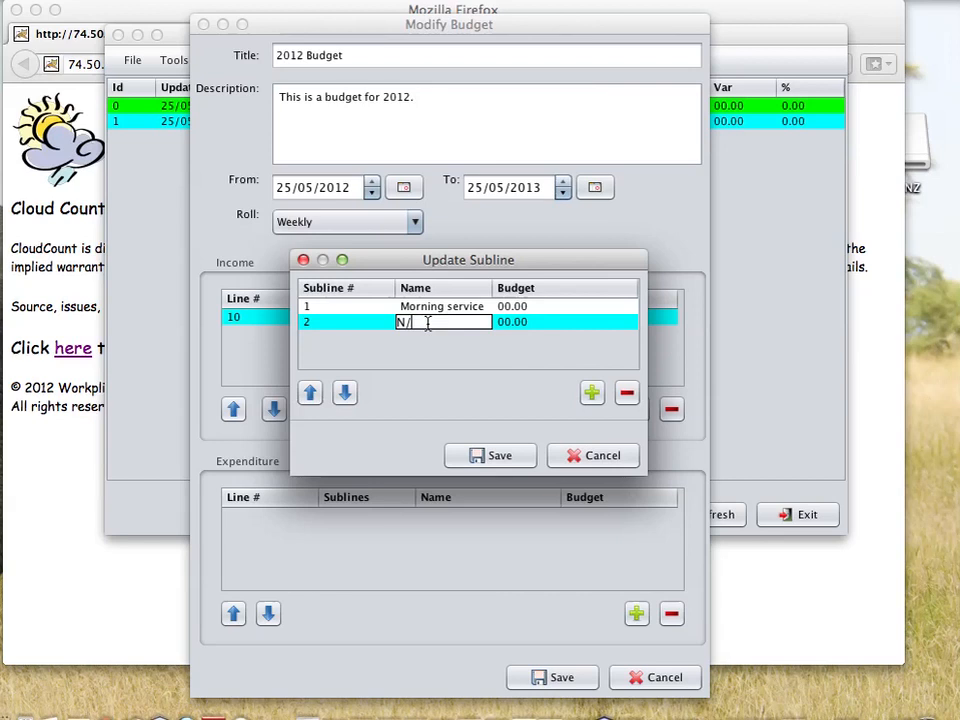
pyautogui.write('After')
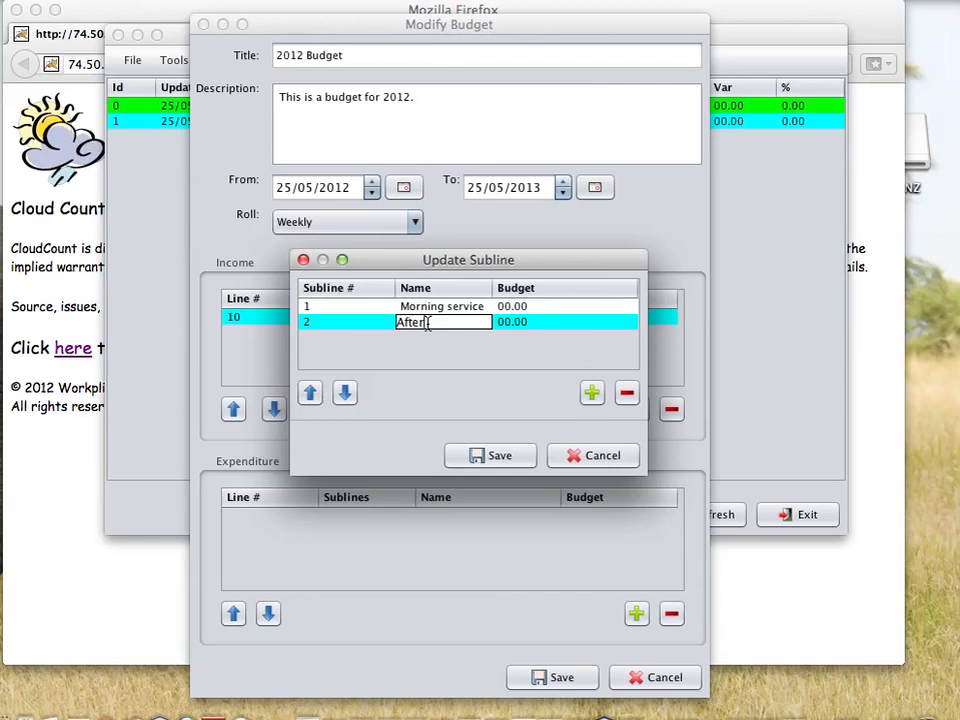
pyautogui.write('oon servic')
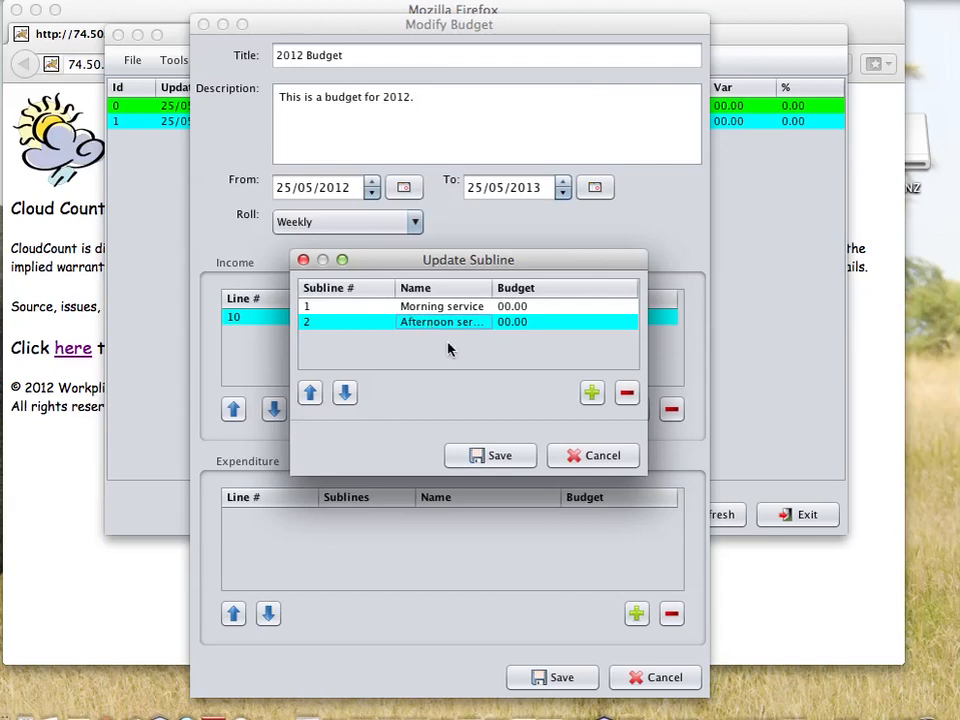
pyautogui.moveTo(490, 322)
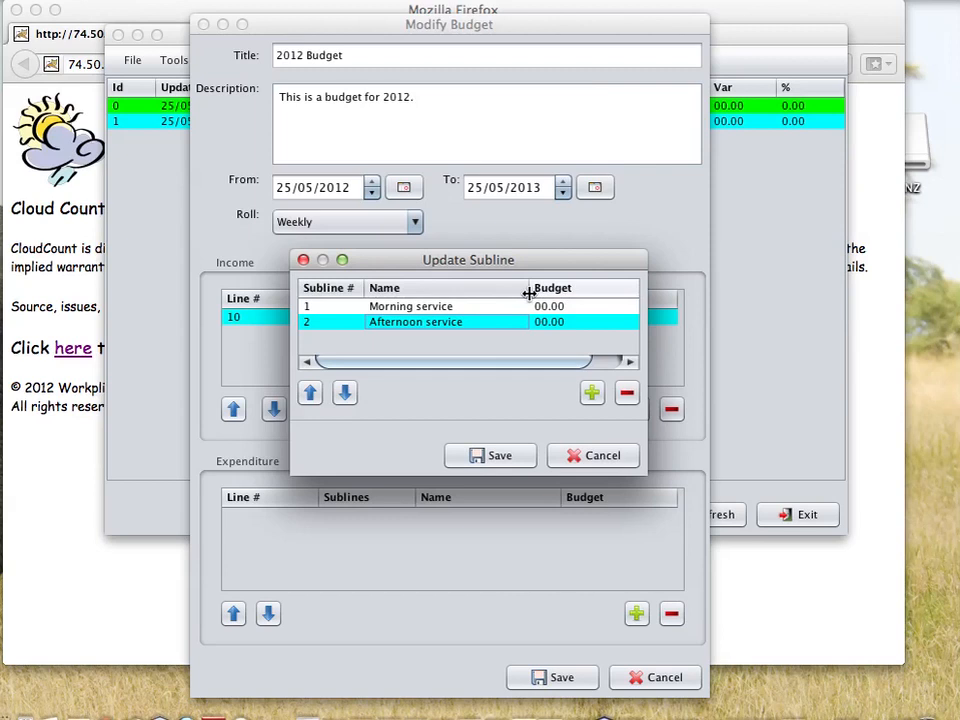
pyautogui.moveTo(460, 348)
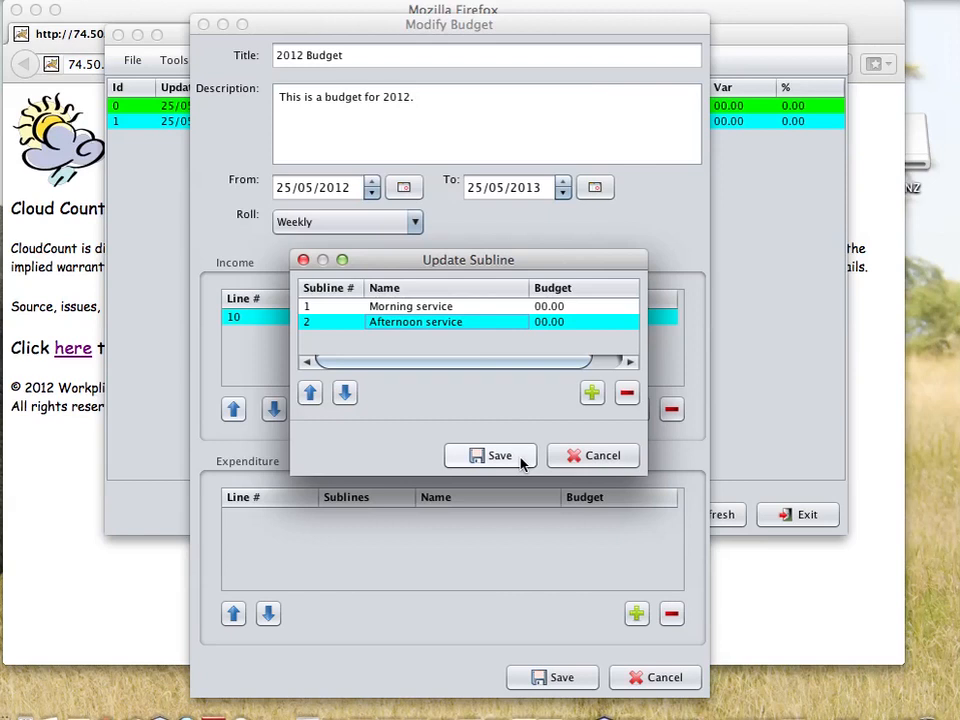
# - Save both sublines so Offerings shows 2 sublines on the 2012 Budget
pyautogui.click(490, 456)
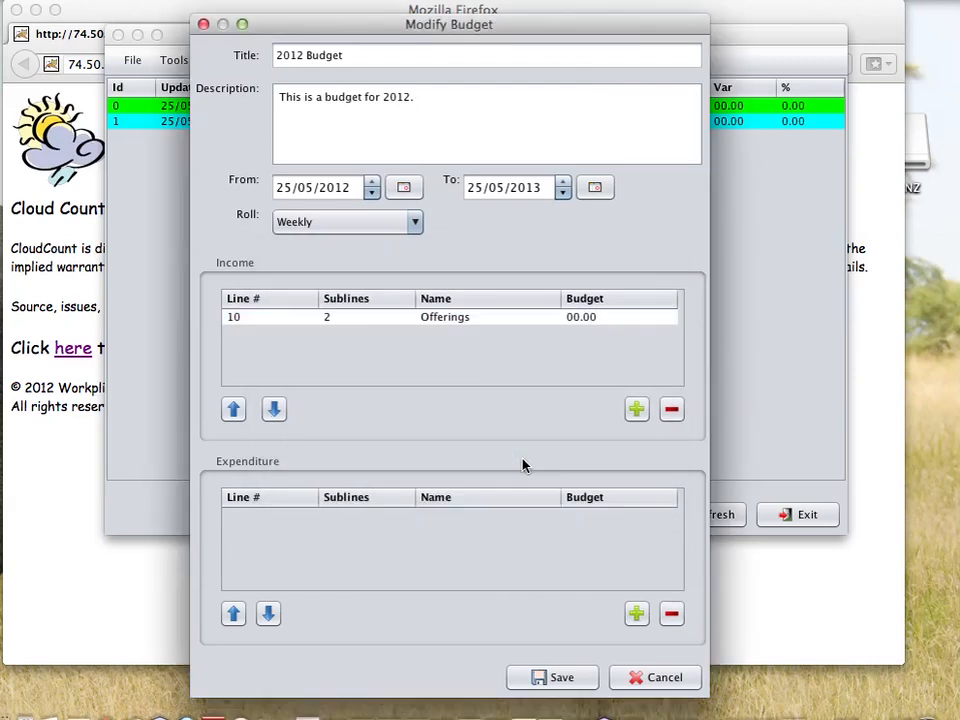
pyautogui.moveTo(336, 330)
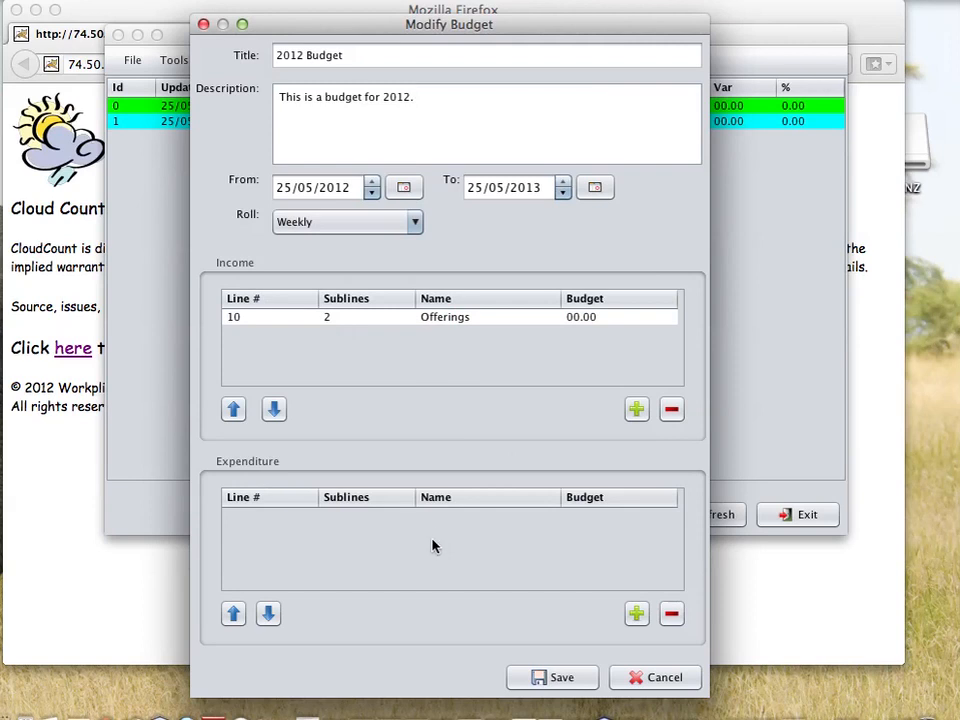
pyautogui.moveTo(468, 522)
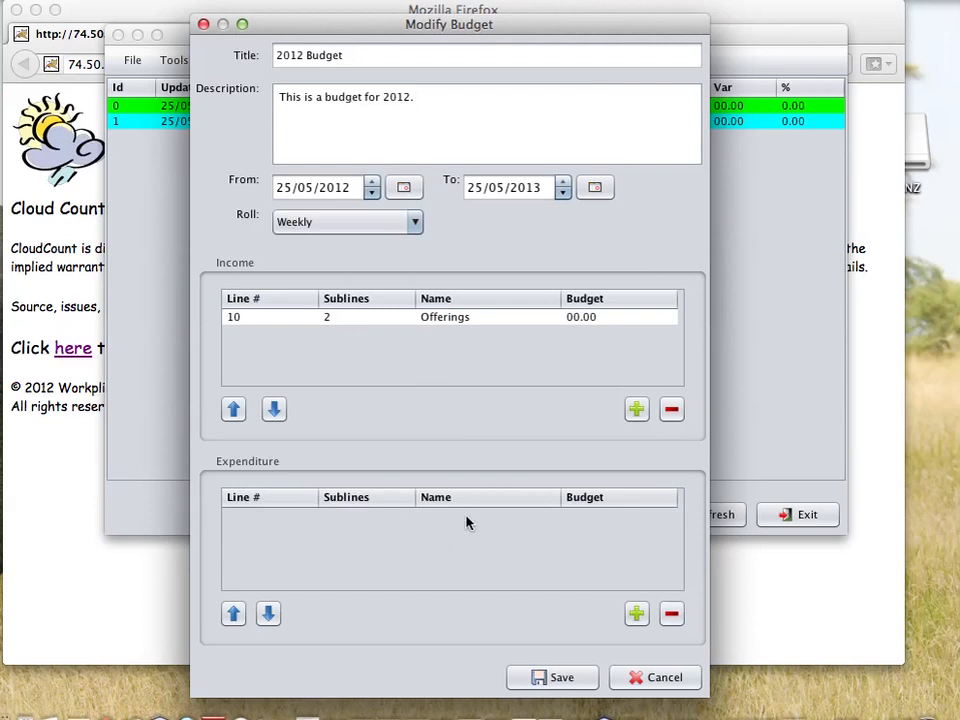
pyautogui.moveTo(460, 390)
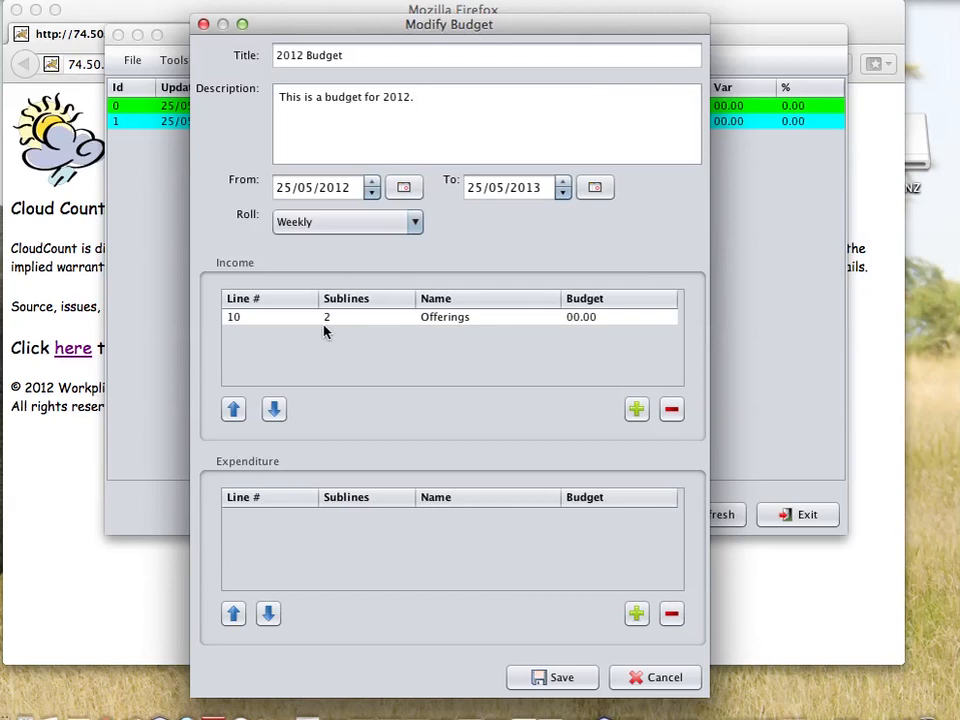
pyautogui.moveTo(298, 328)
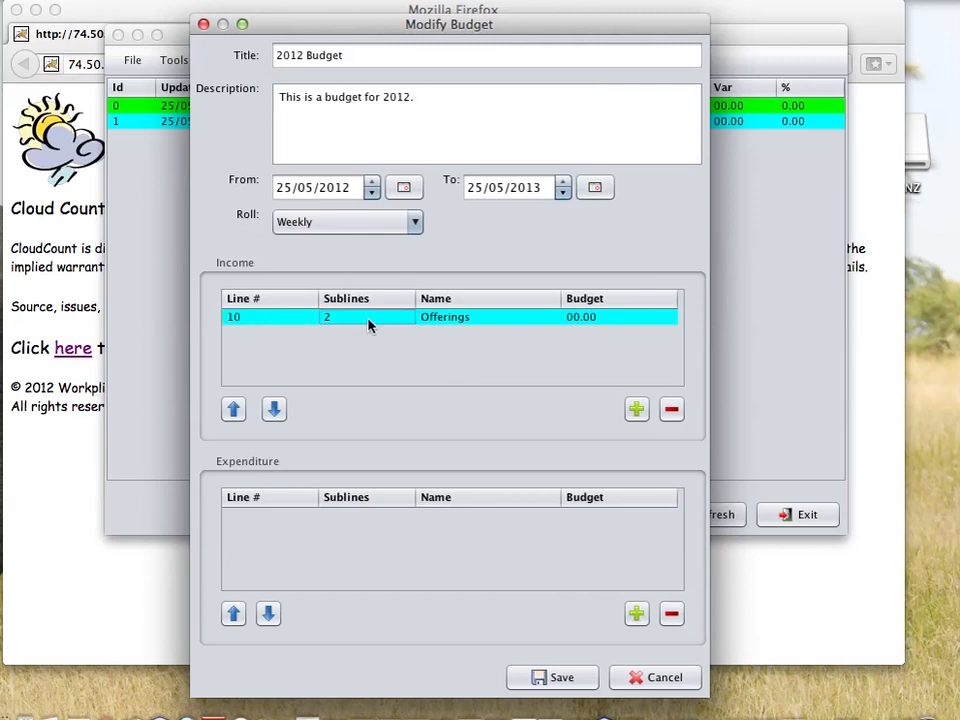
pyautogui.doubleClick(370, 316)
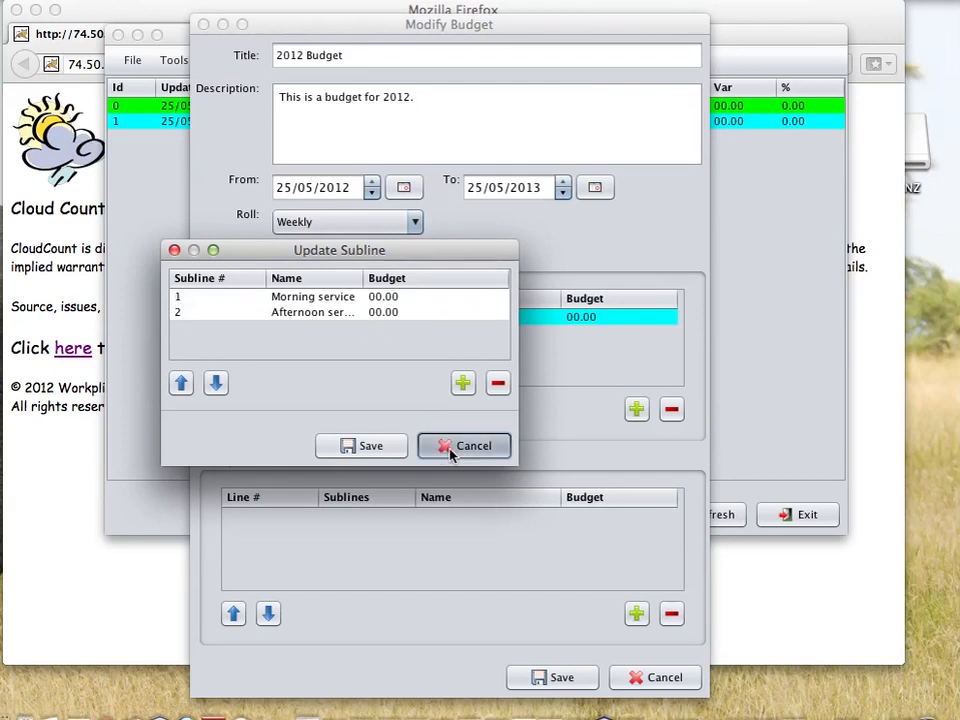
pyautogui.click(464, 444)
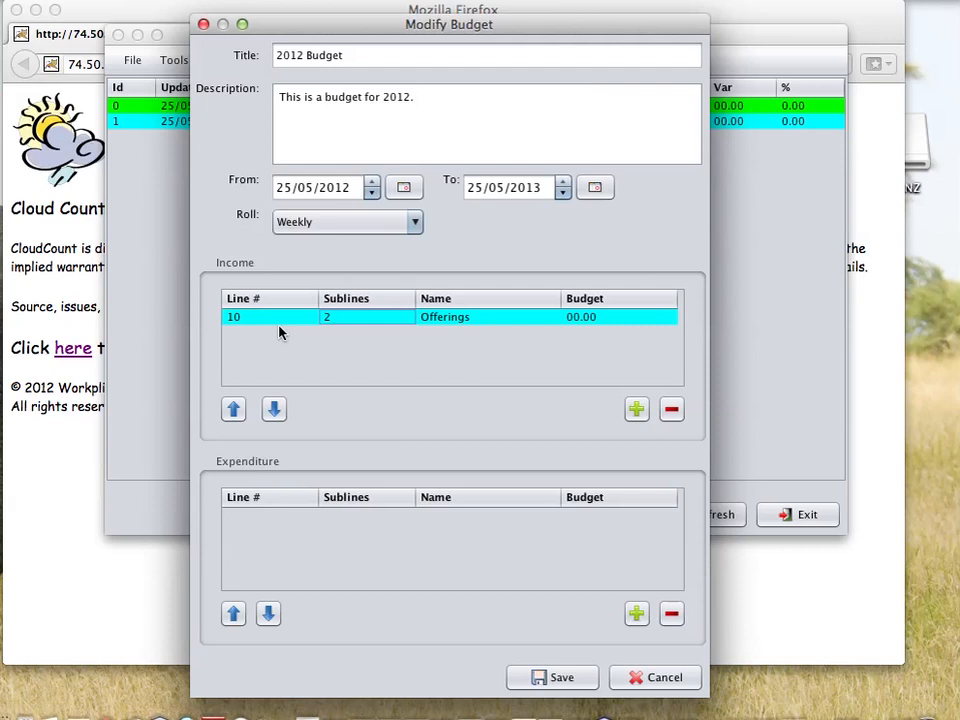
# - Save the 2012 Budget and acknowledge the Success message to return to the budget list
pyautogui.click(552, 676)
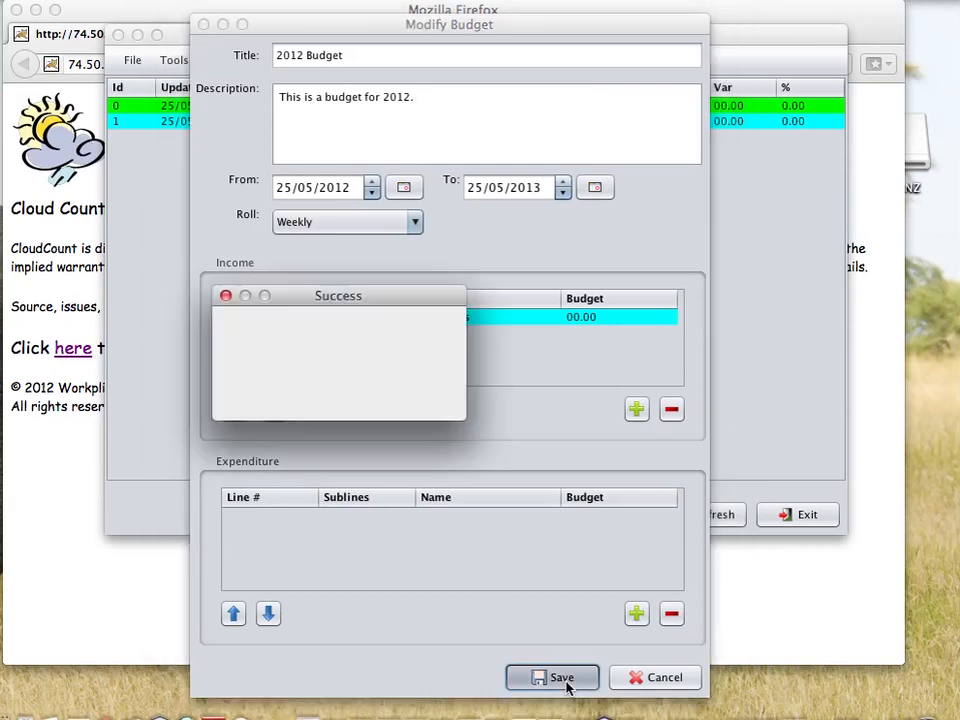
pyautogui.click(552, 676)
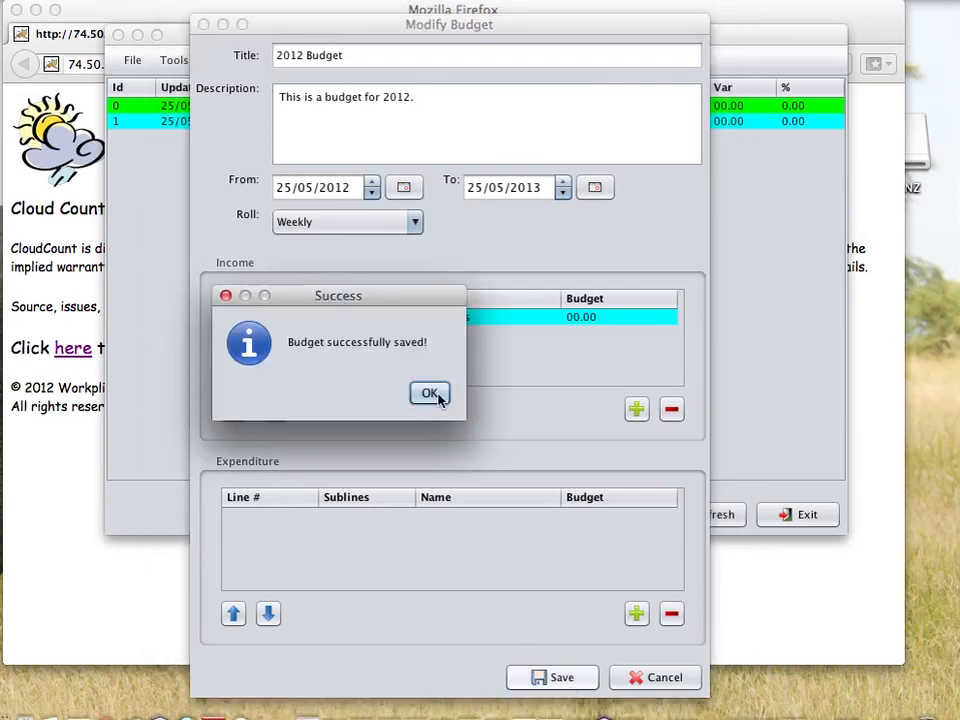
pyautogui.click(428, 392)
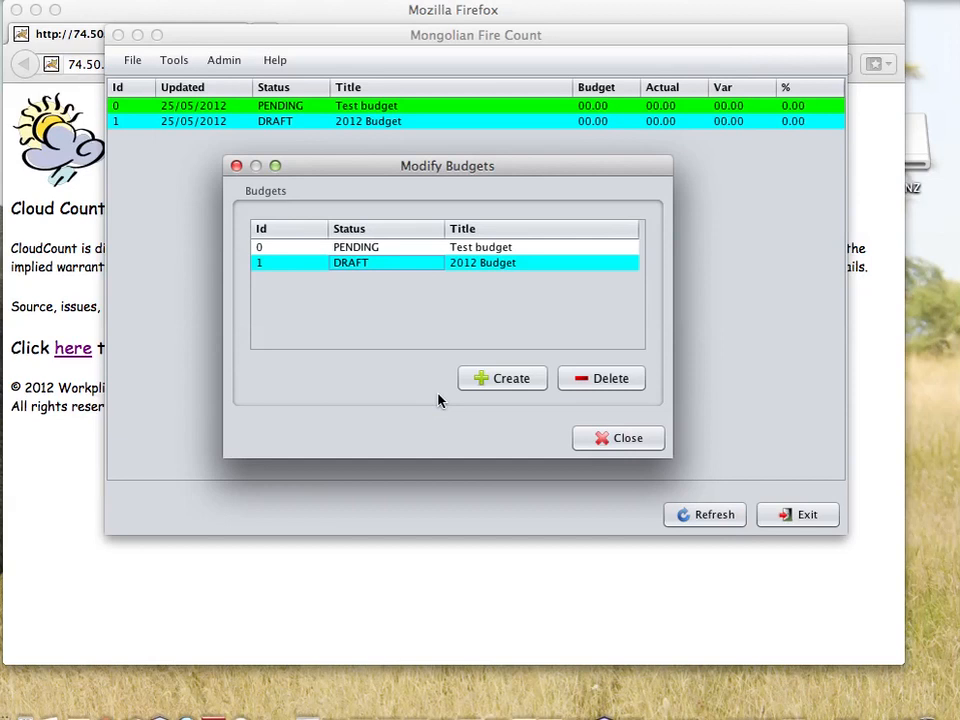
pyautogui.moveTo(400, 330)
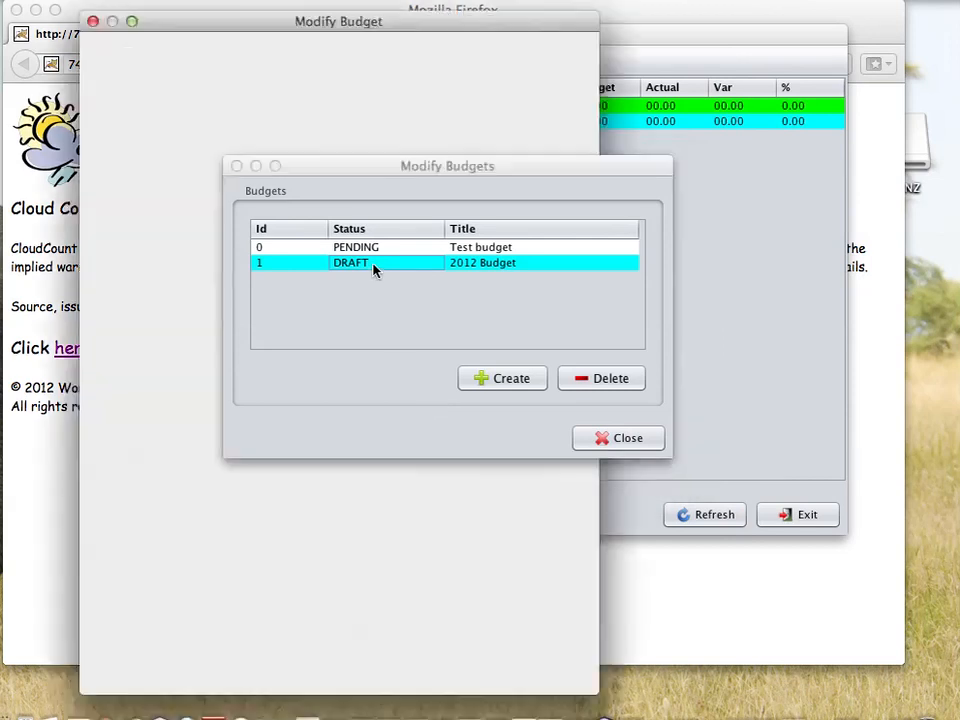
# - Reopen the saved 2012 Budget and confirm Offerings still holds Morning and Afternoon service sublines
pyautogui.doubleClick(484, 262)
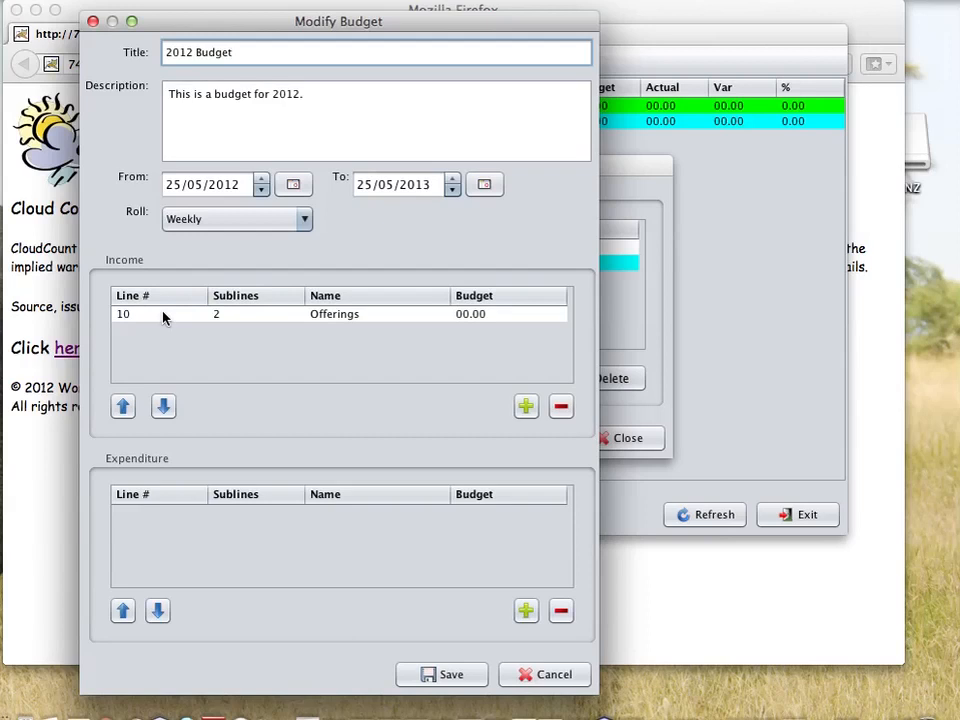
pyautogui.moveTo(238, 326)
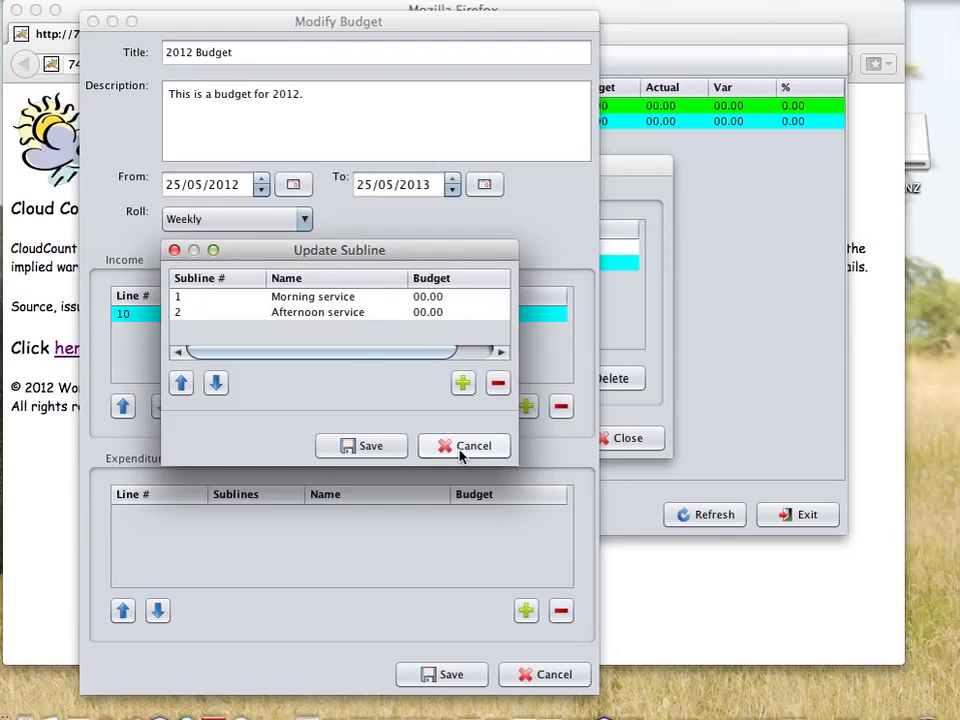
pyautogui.click(464, 444)
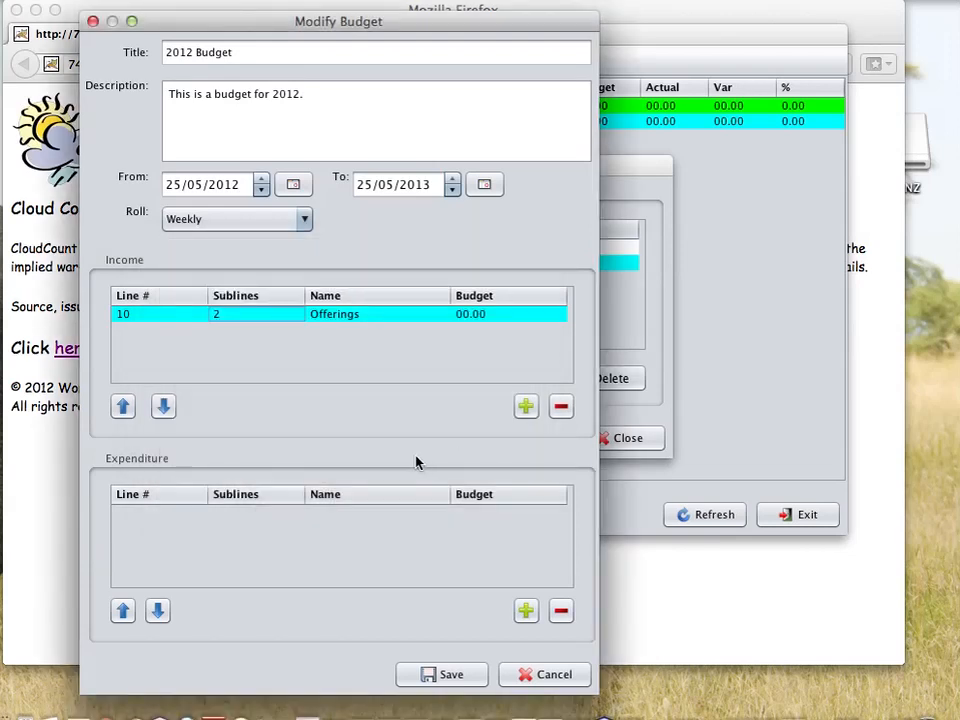